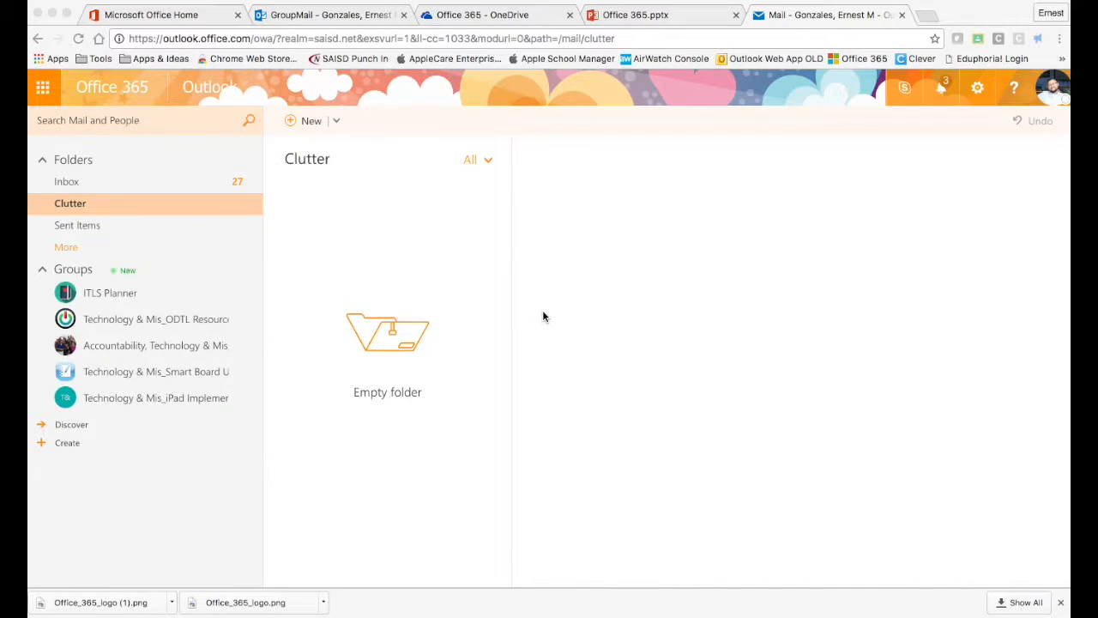
mouse_move(514, 290)
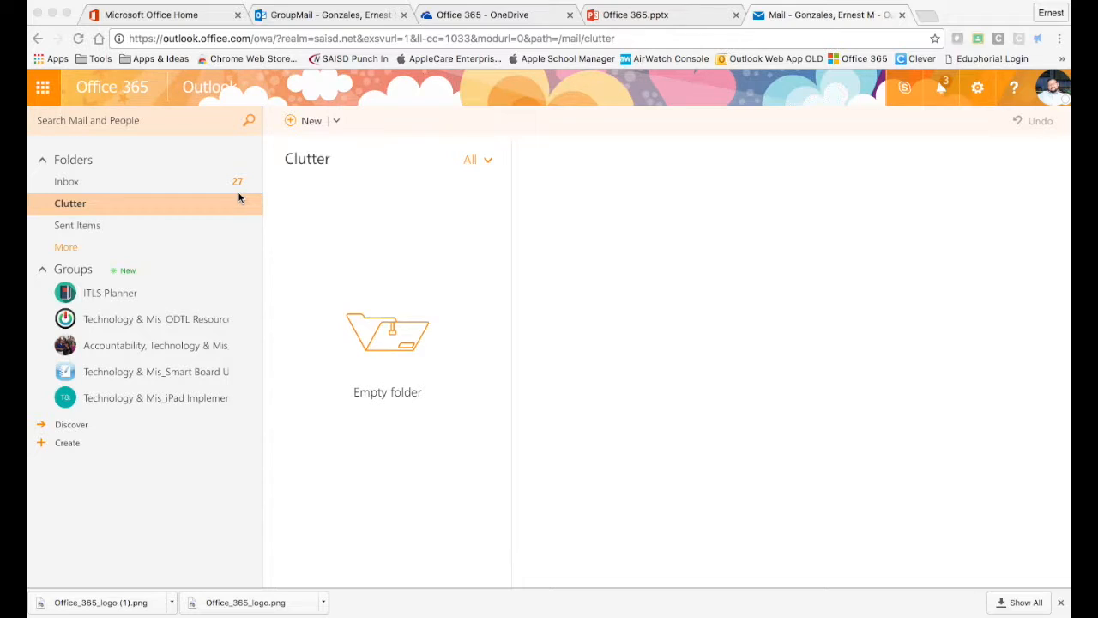
mouse_move(129, 191)
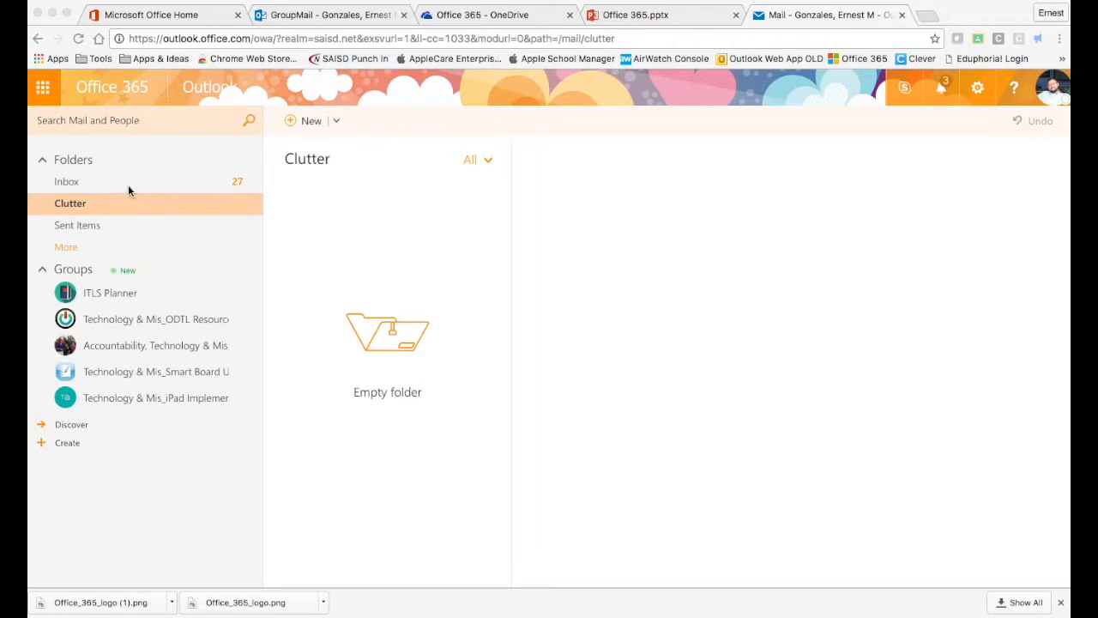
mouse_move(89, 391)
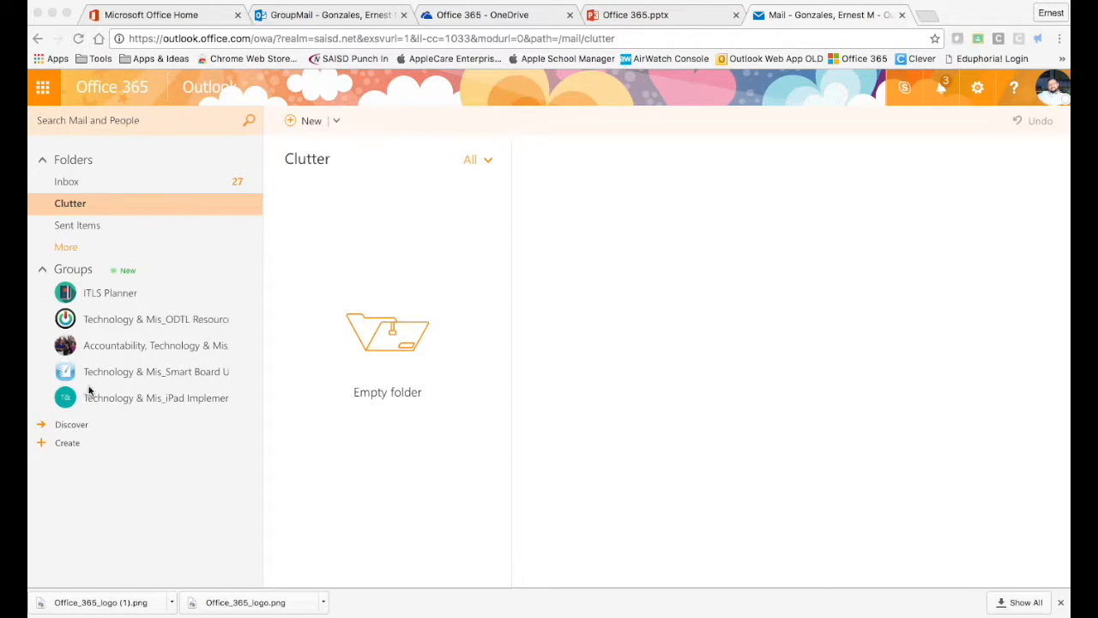
mouse_move(67, 247)
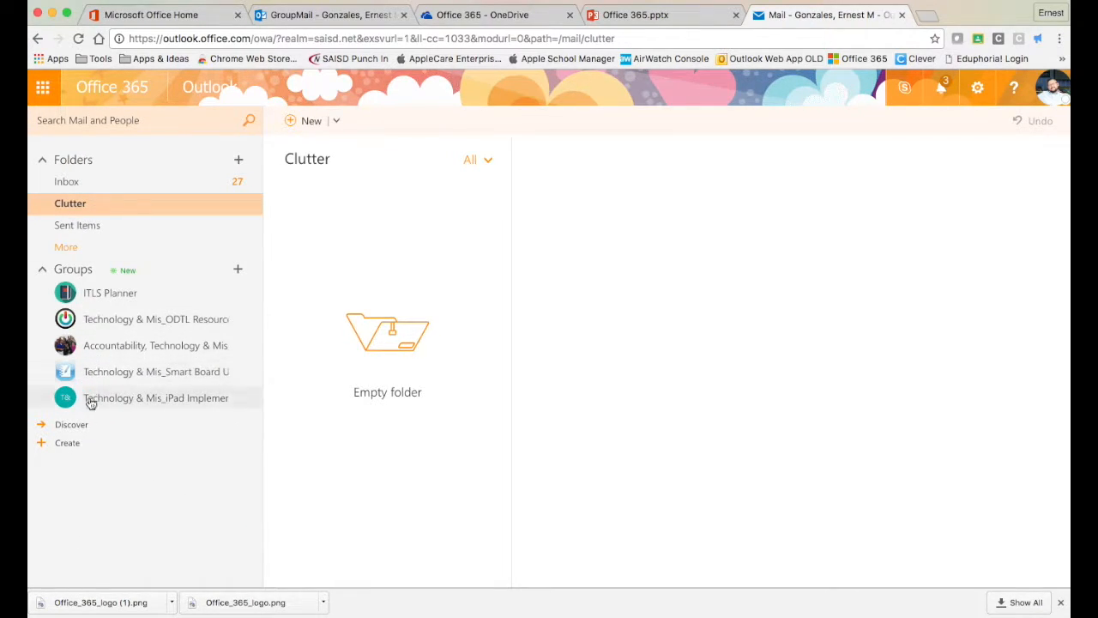
mouse_move(80, 433)
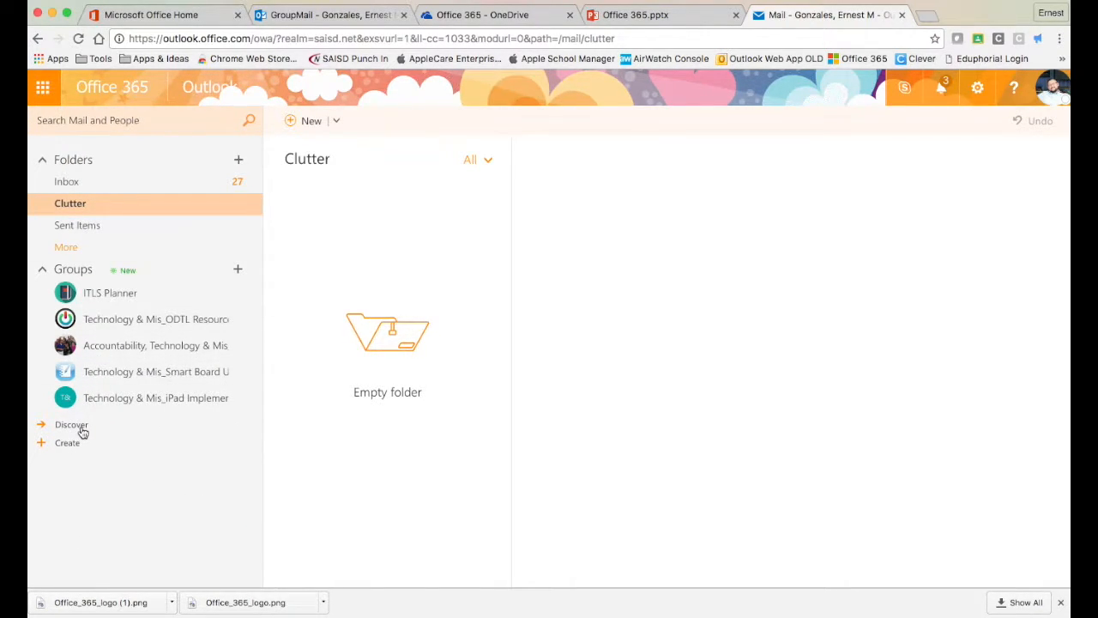
mouse_move(72, 446)
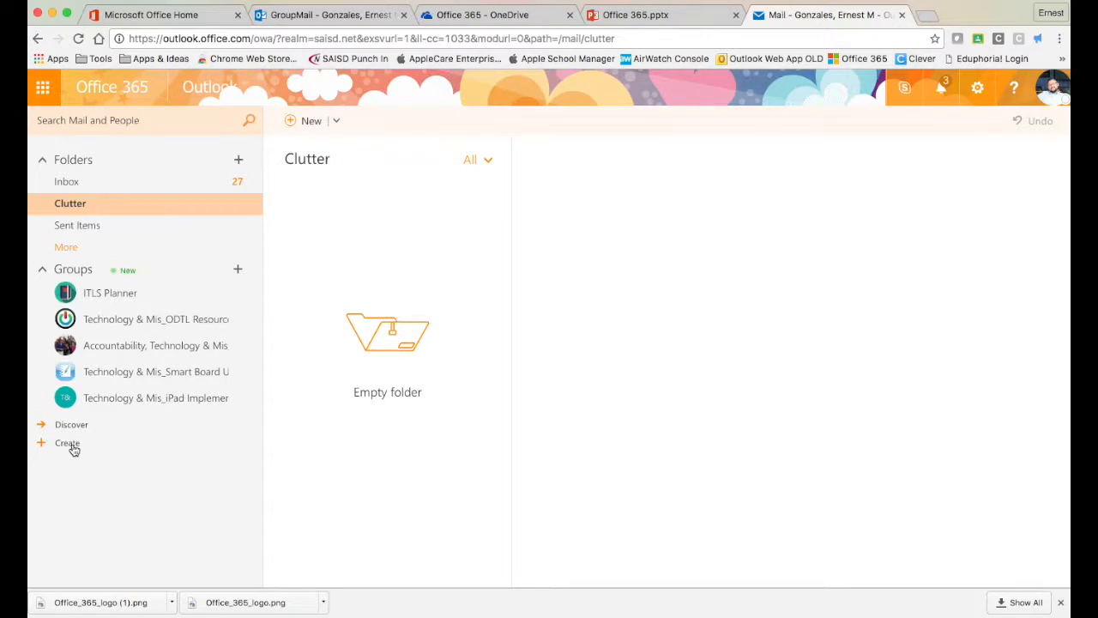
- Start creating a new Office 365 group from the Groups section of the left pane
click(66, 442)
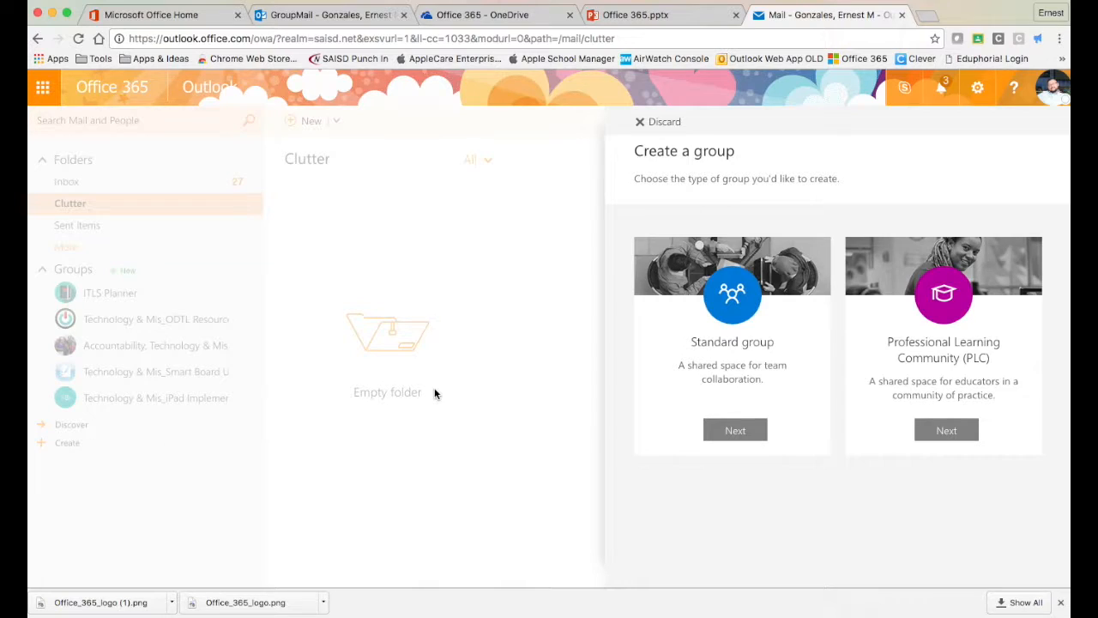
mouse_move(758, 353)
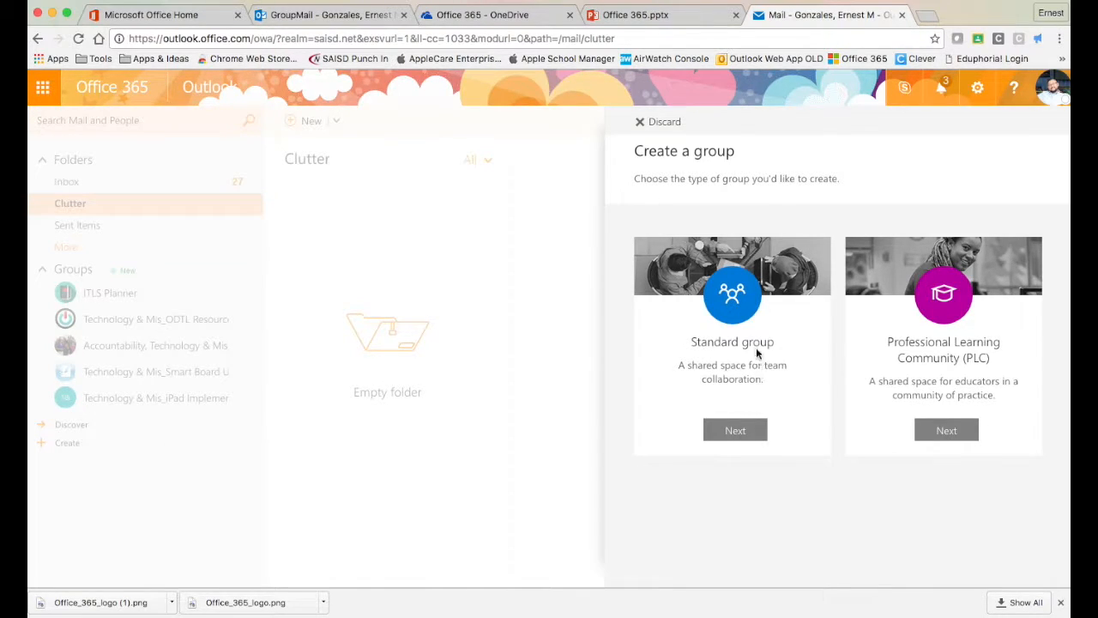
mouse_move(925, 360)
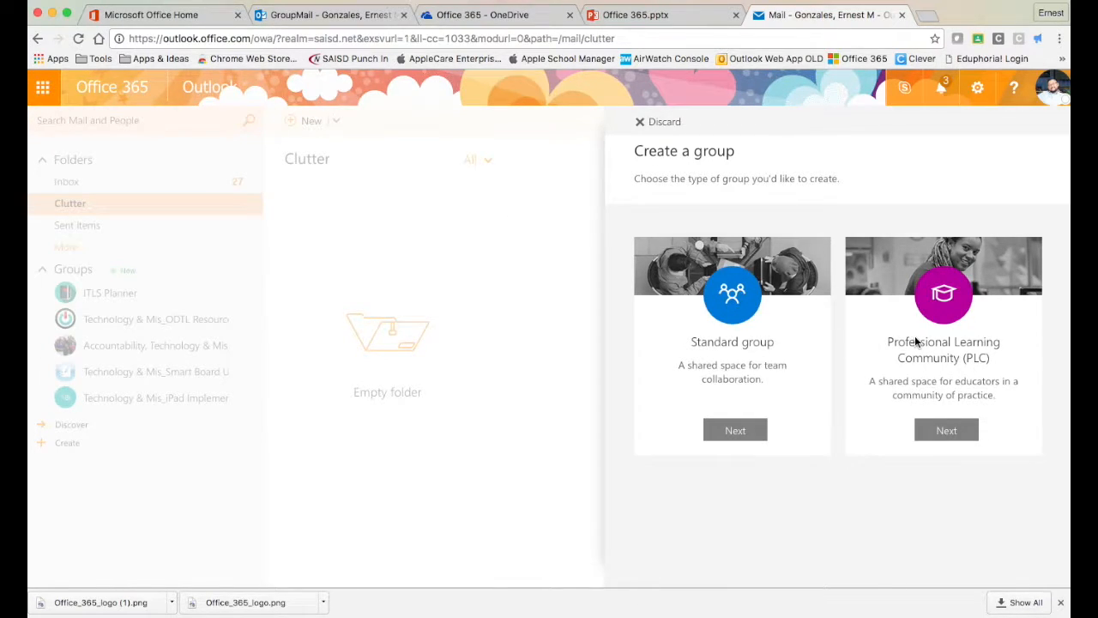
mouse_move(974, 355)
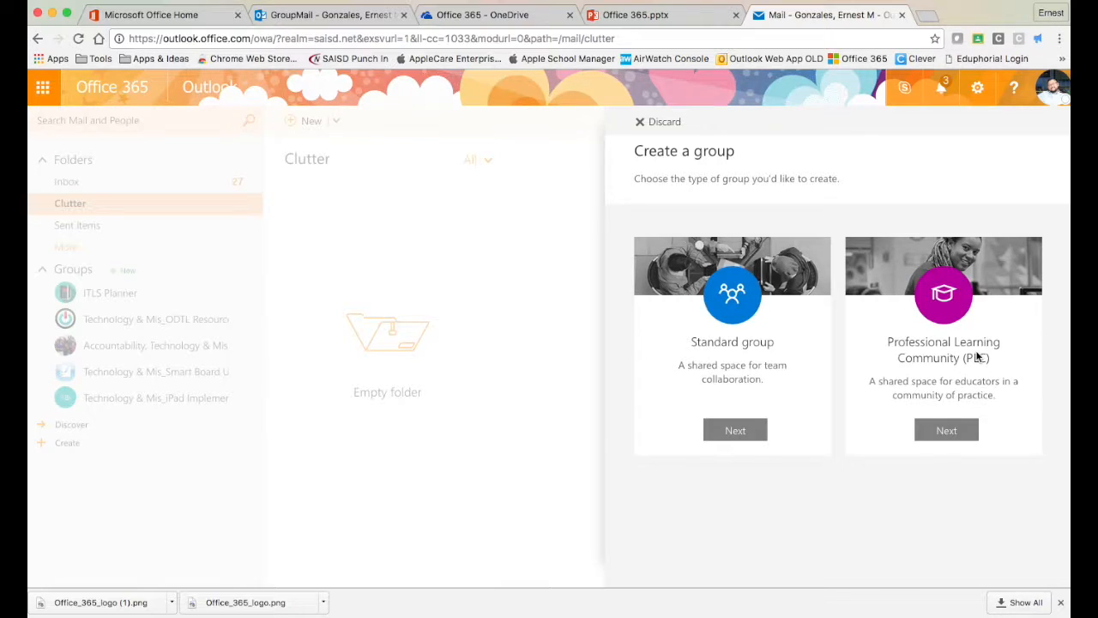
mouse_move(765, 419)
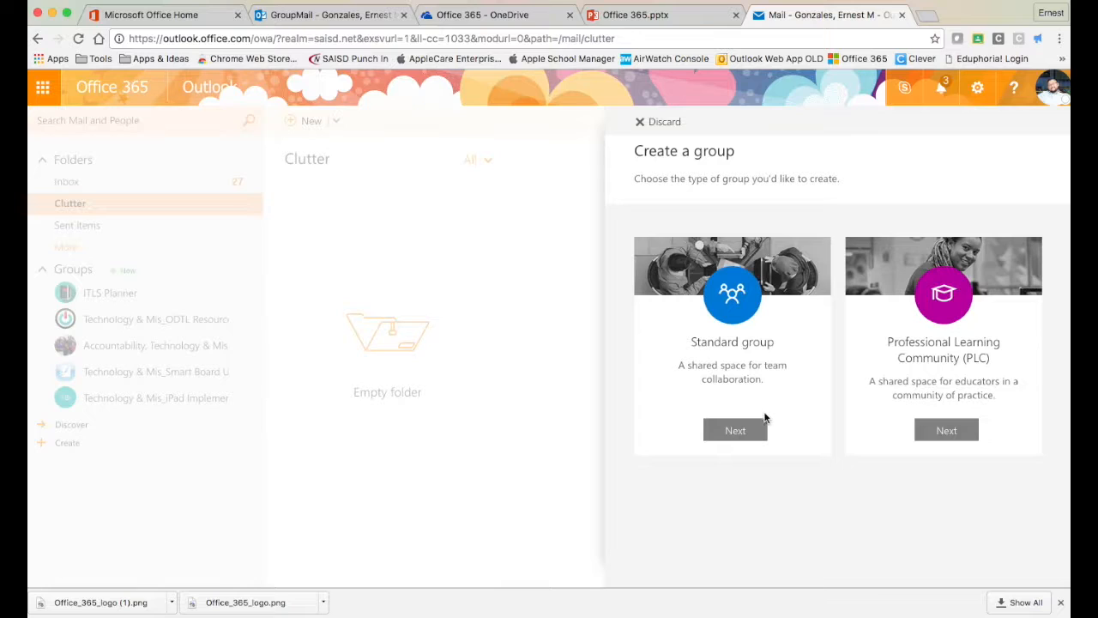
mouse_move(755, 355)
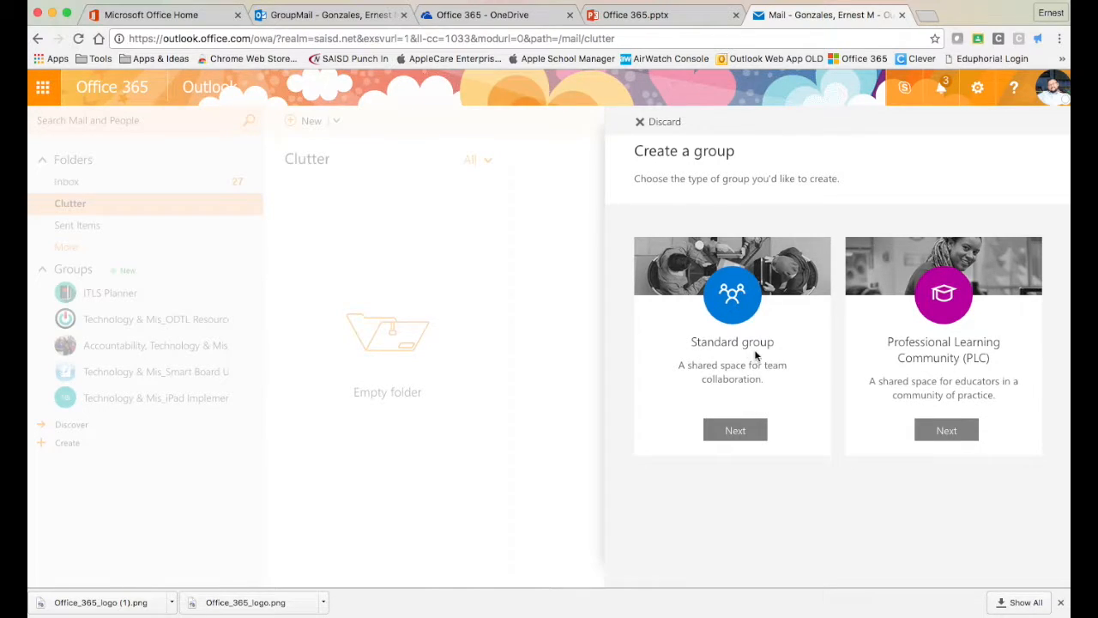
- Choose a Standard group, name it Test, and move to the description field
click(734, 429)
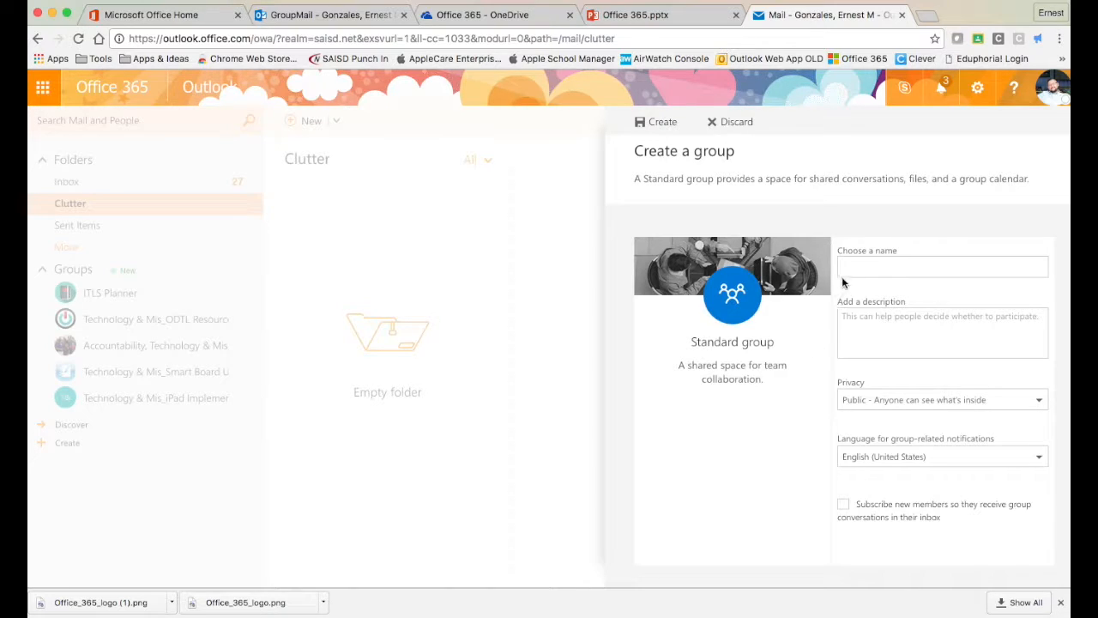
click(942, 268)
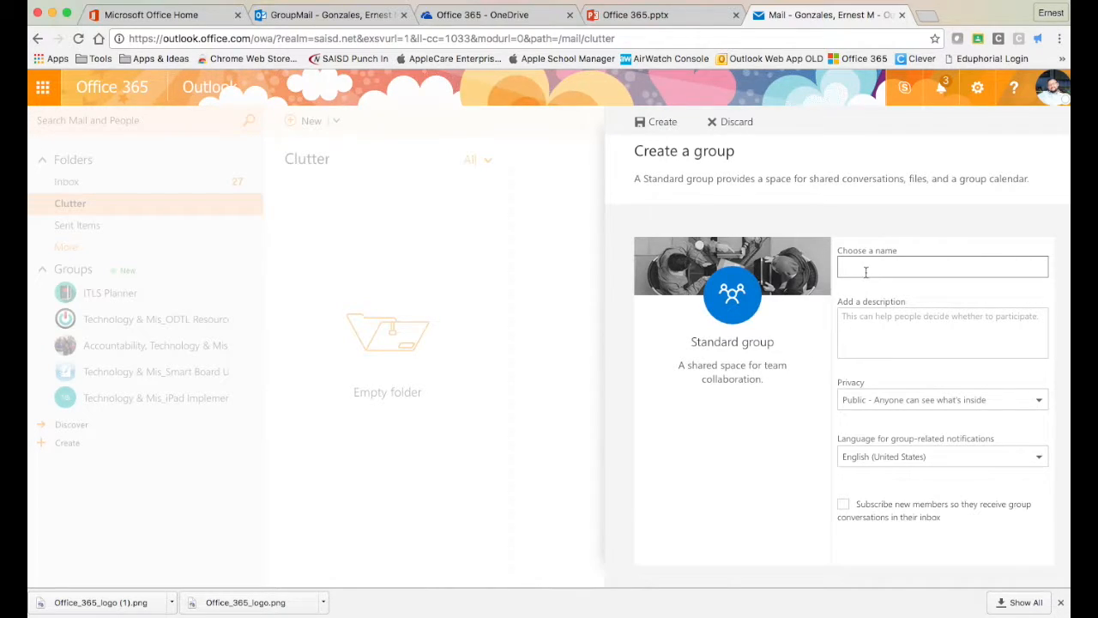
text(Test)
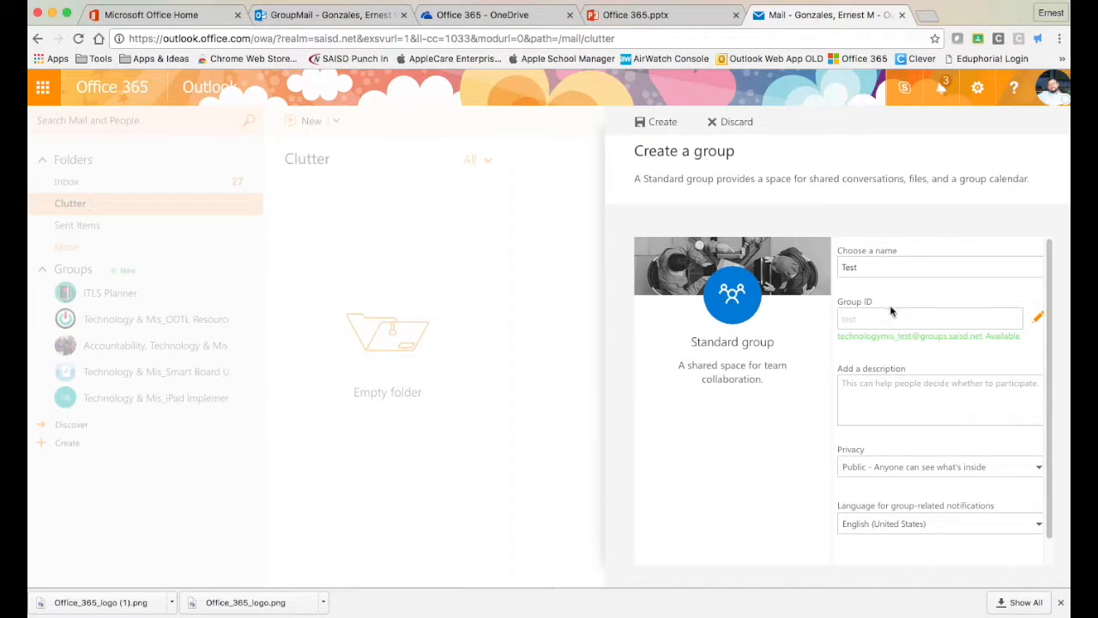
click(940, 398)
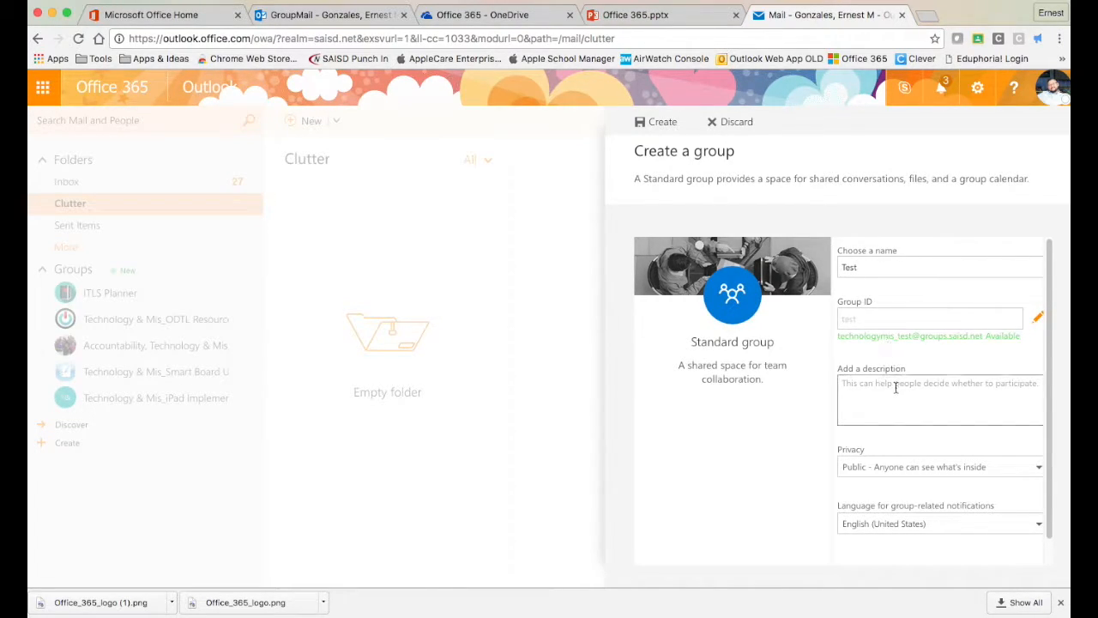
click(940, 398)
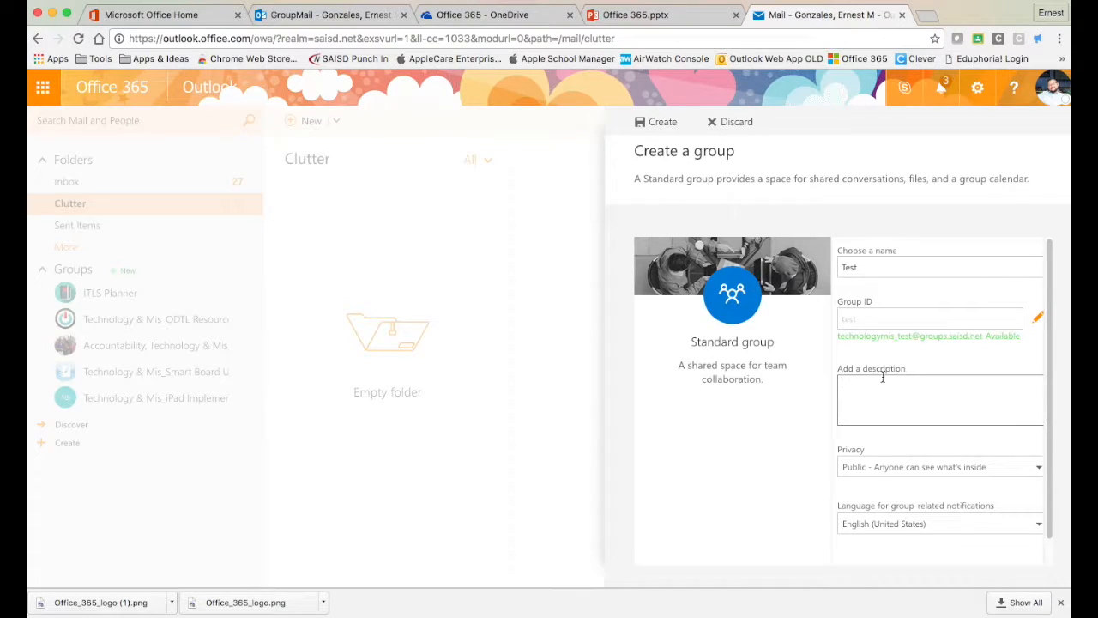
- Set privacy to Private and subscribe new members to receive group conversations in their inbox
scroll(down, 3)
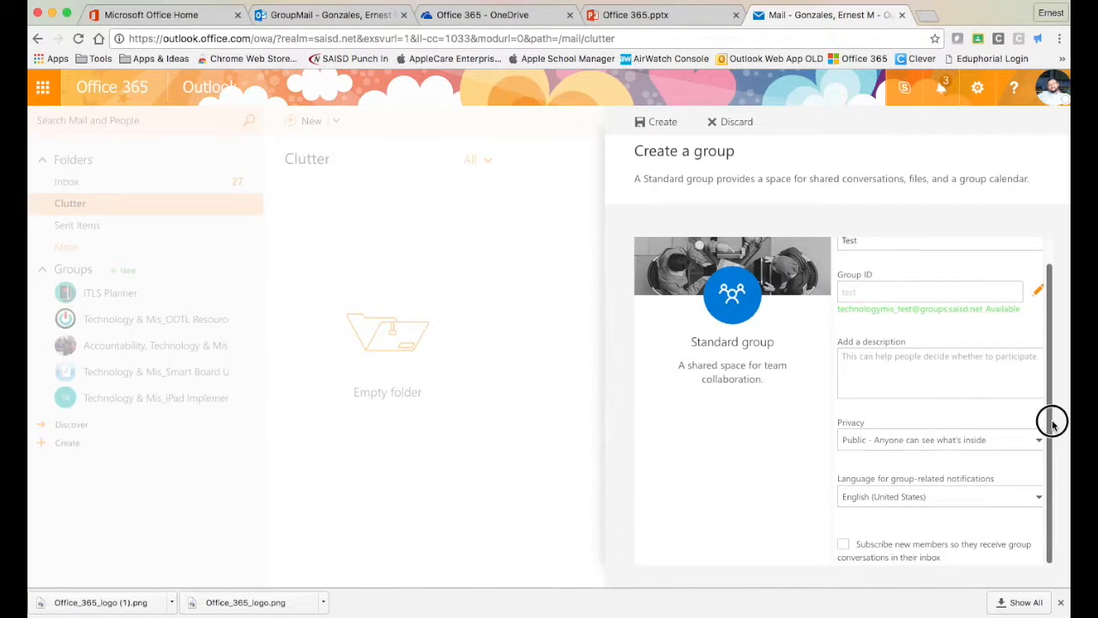
mouse_move(875, 436)
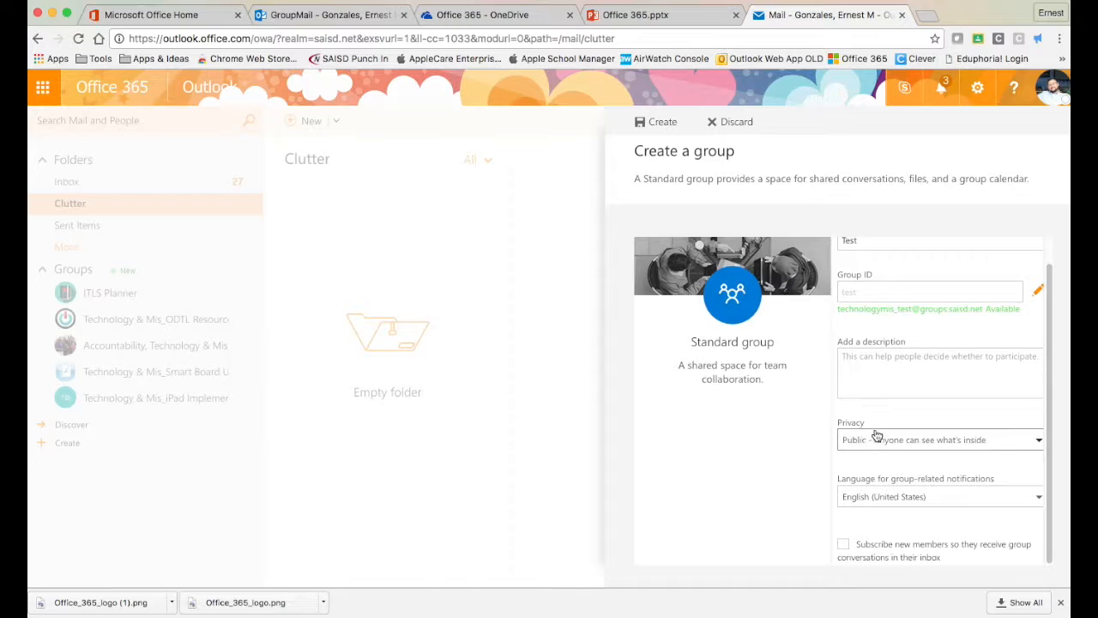
click(940, 440)
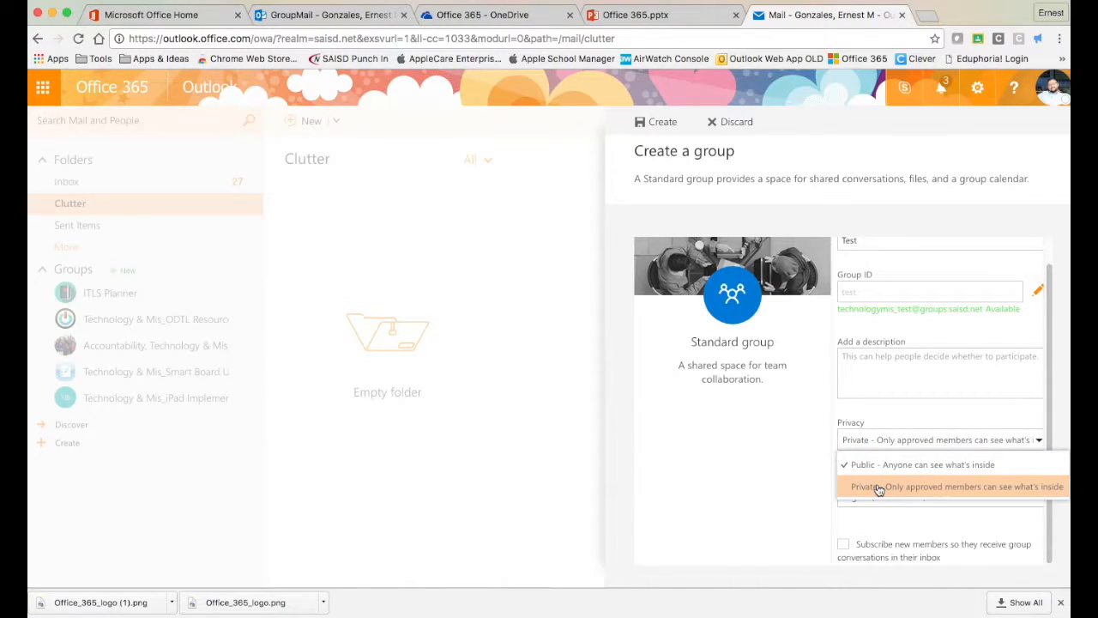
click(954, 487)
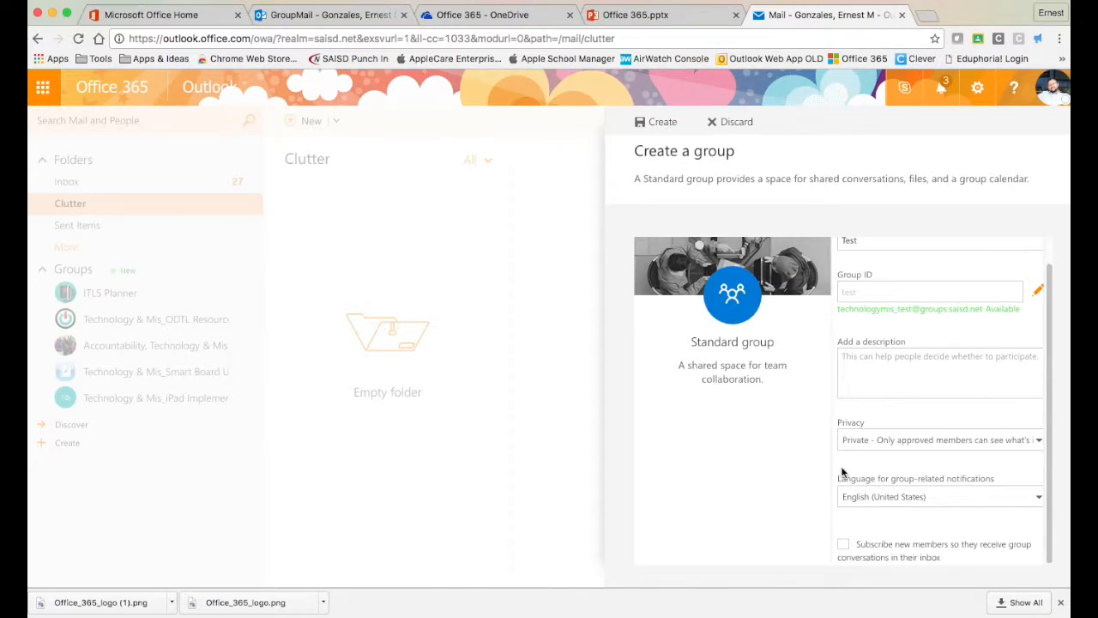
mouse_move(834, 502)
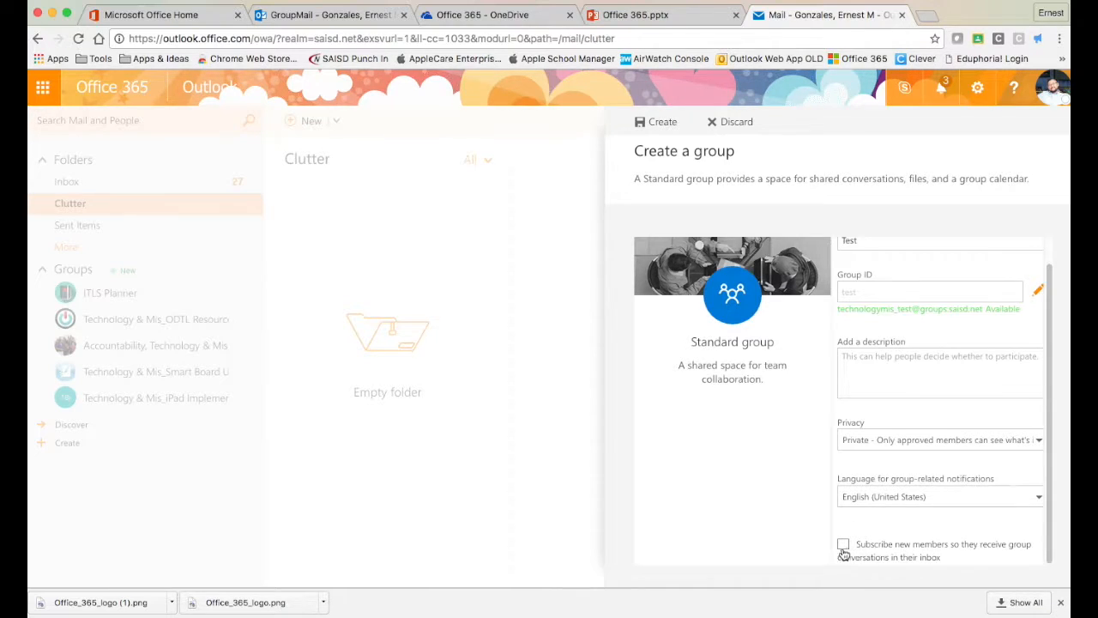
mouse_move(865, 556)
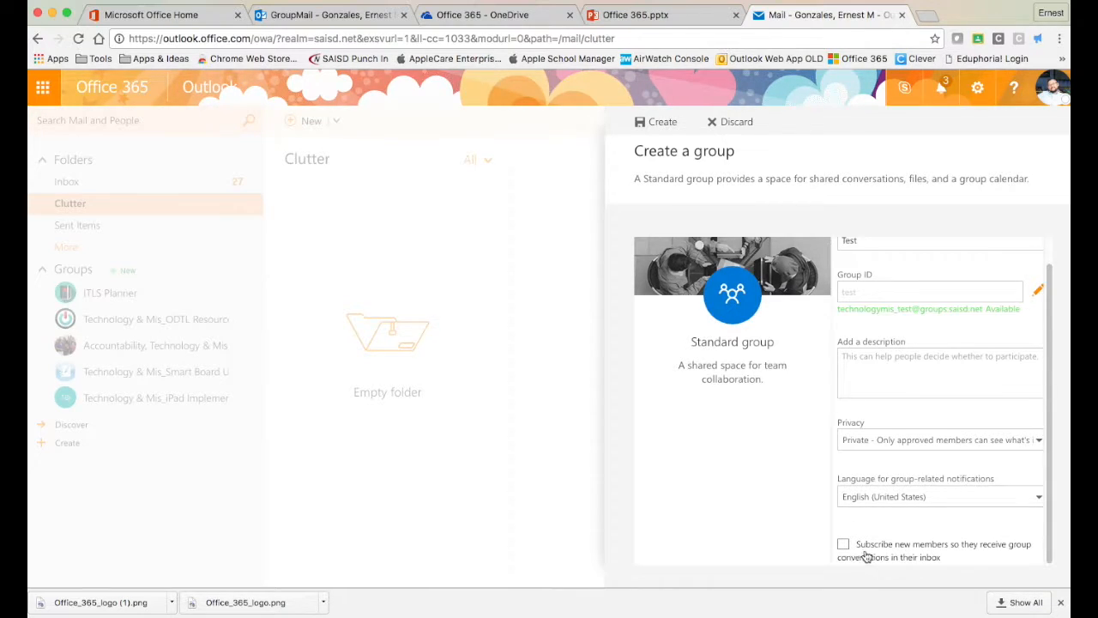
mouse_move(959, 559)
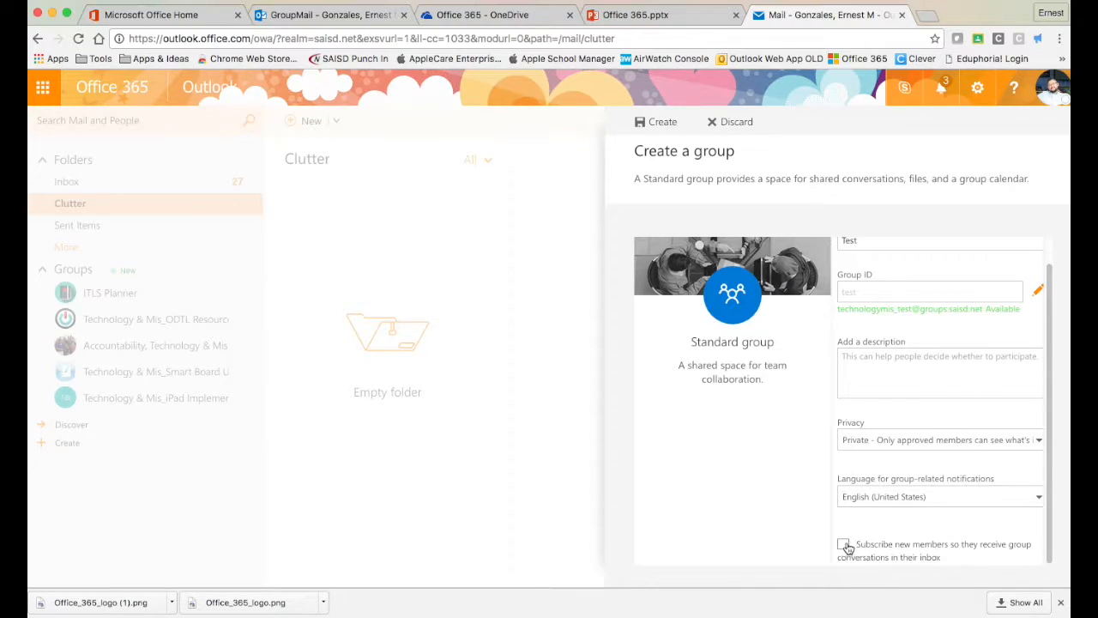
click(844, 546)
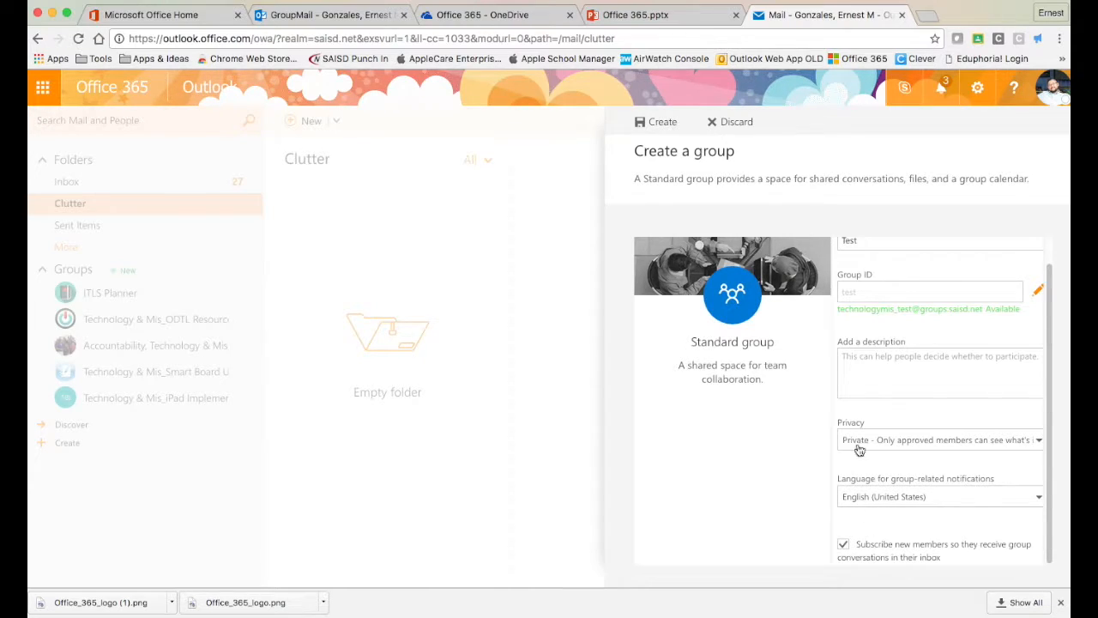
mouse_move(734, 398)
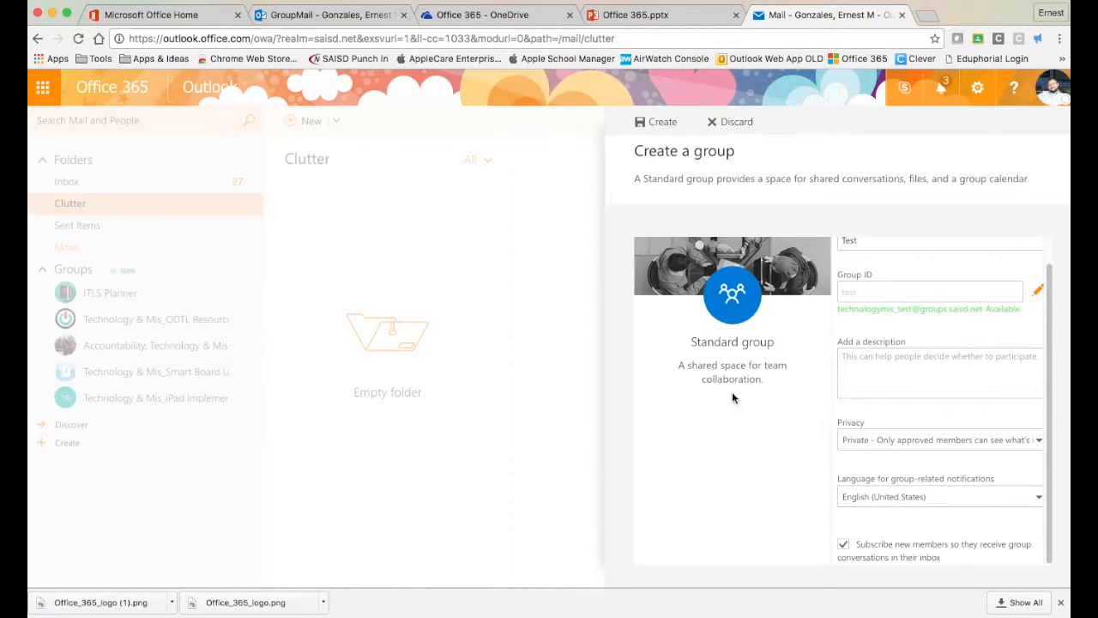
mouse_move(77, 187)
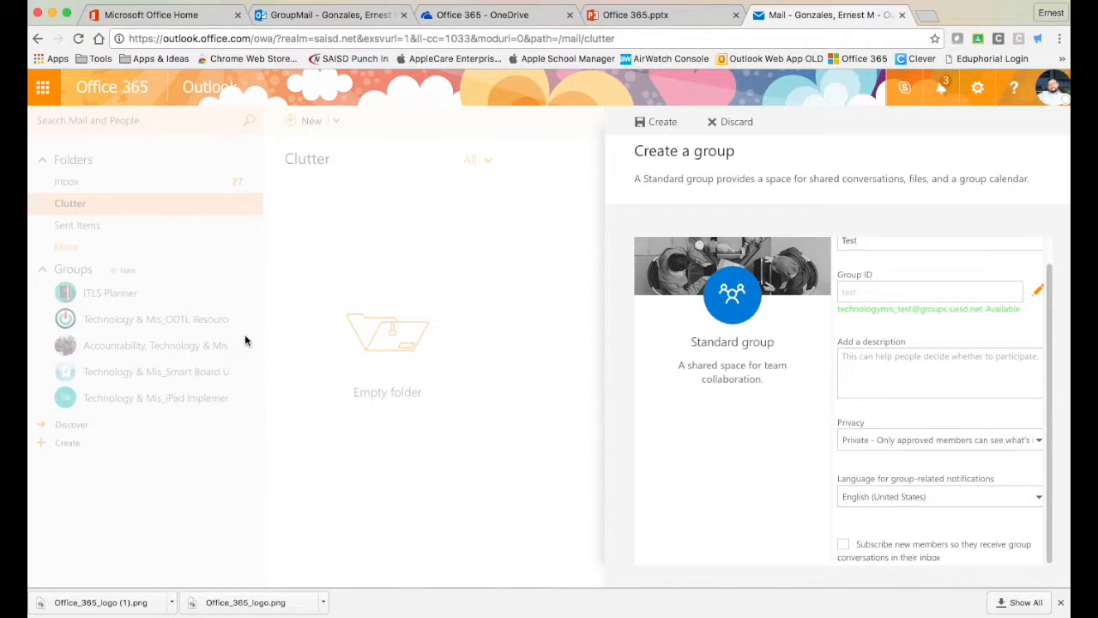
mouse_move(89, 413)
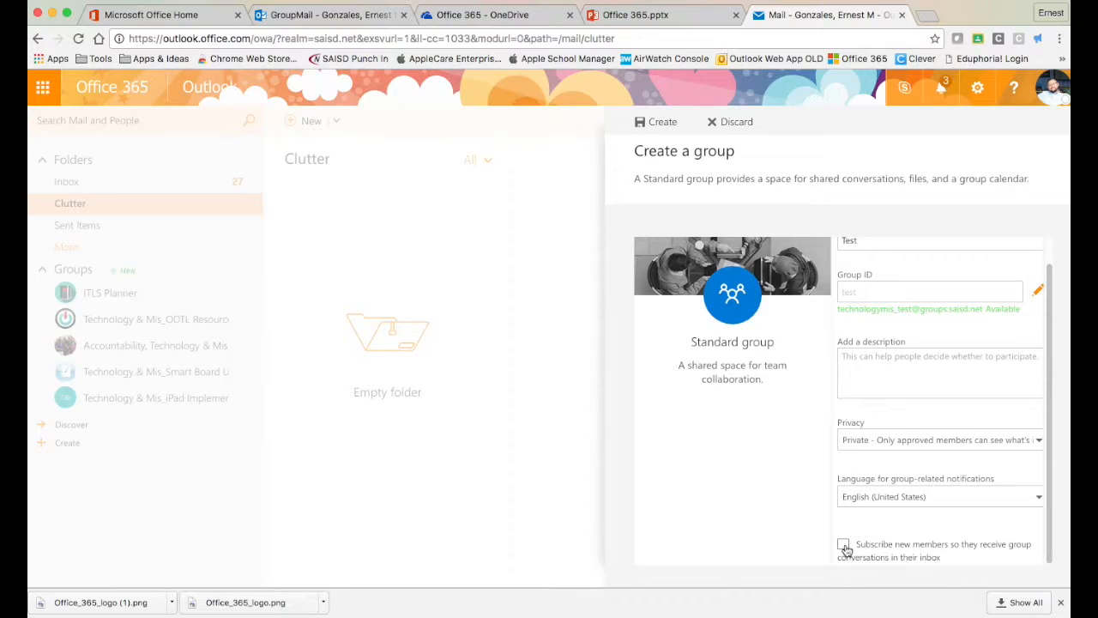
click(844, 544)
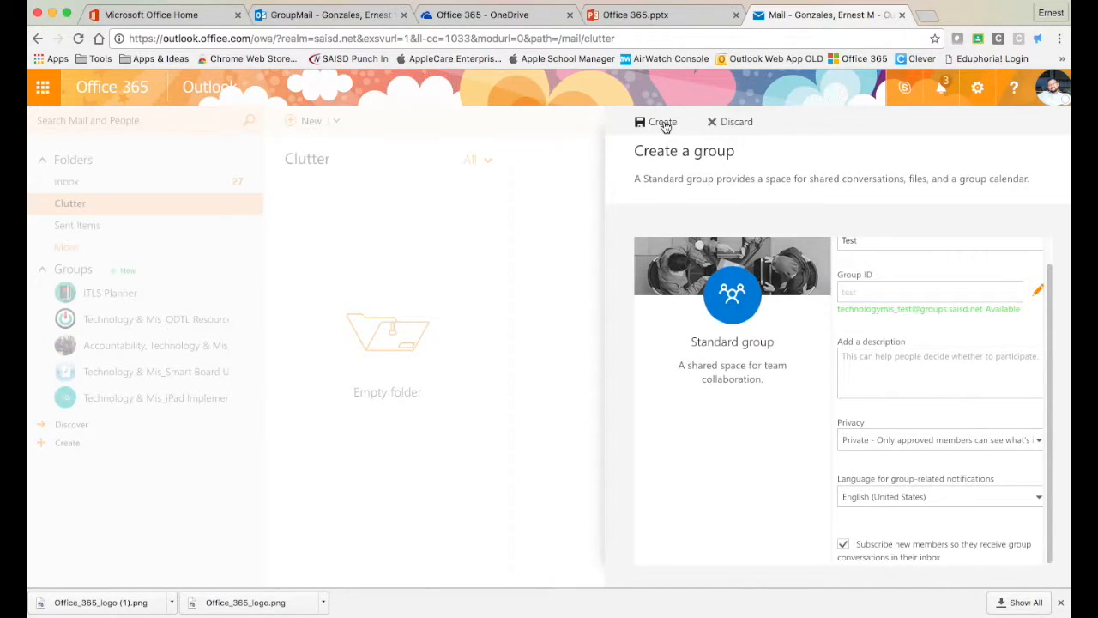
- Create the group and skip adding members with Not now so the new group opens
click(662, 122)
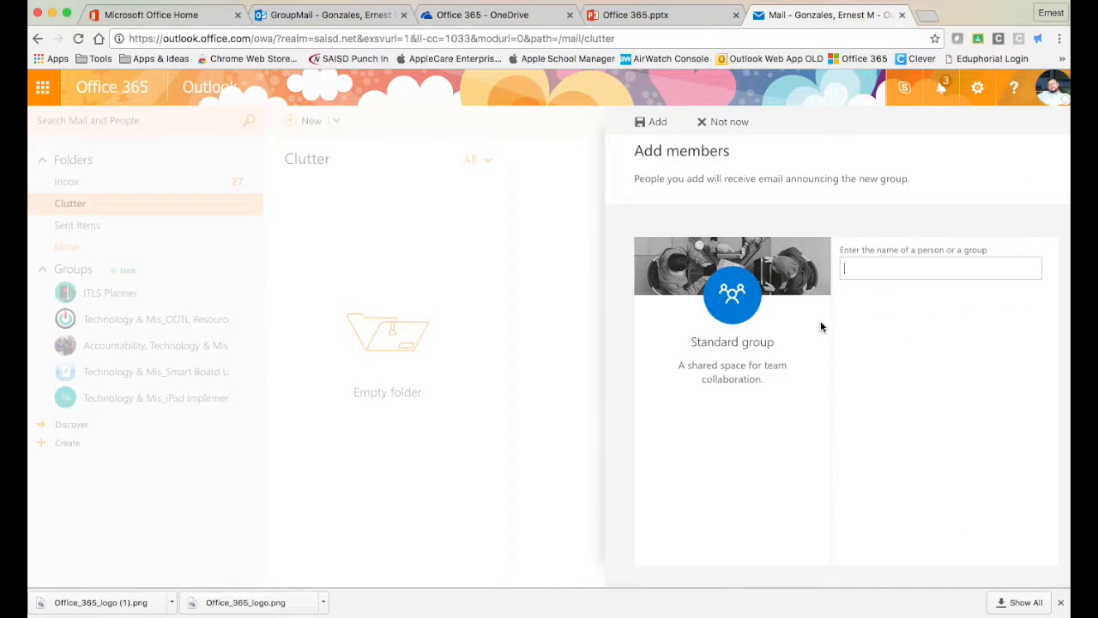
click(940, 268)
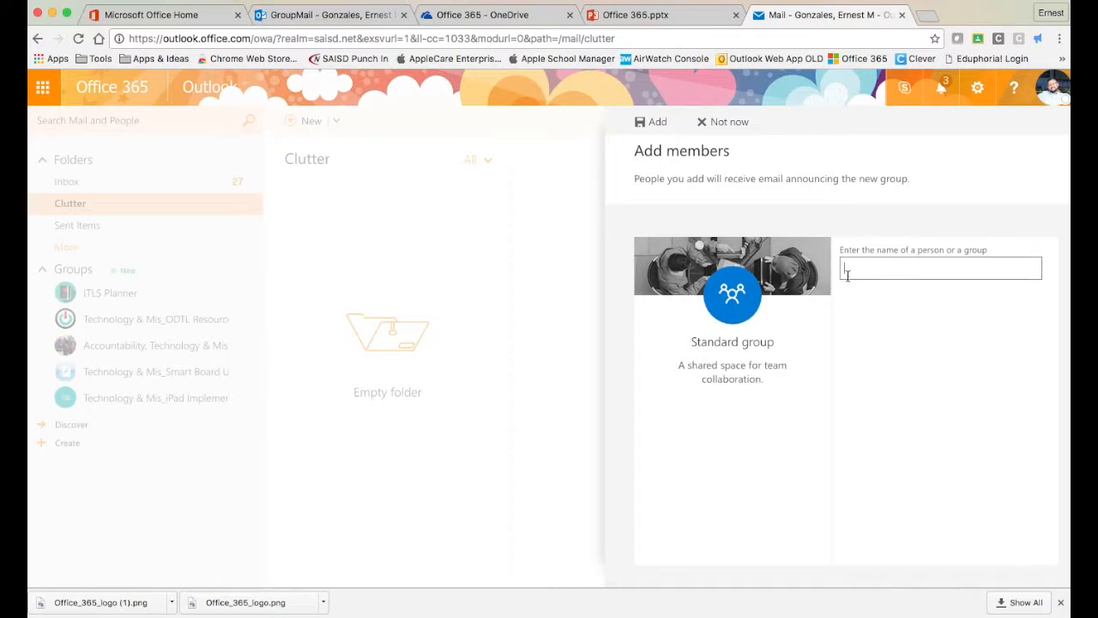
click(724, 120)
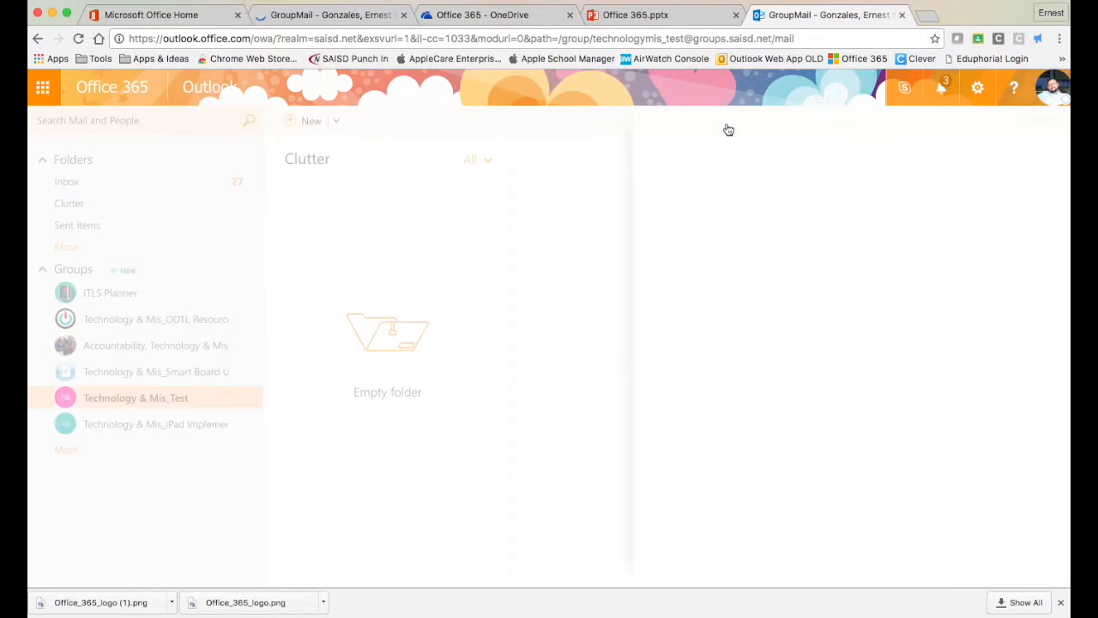
- Select the Technology & Mis_Test group to view its page and welcome conversation
click(136, 398)
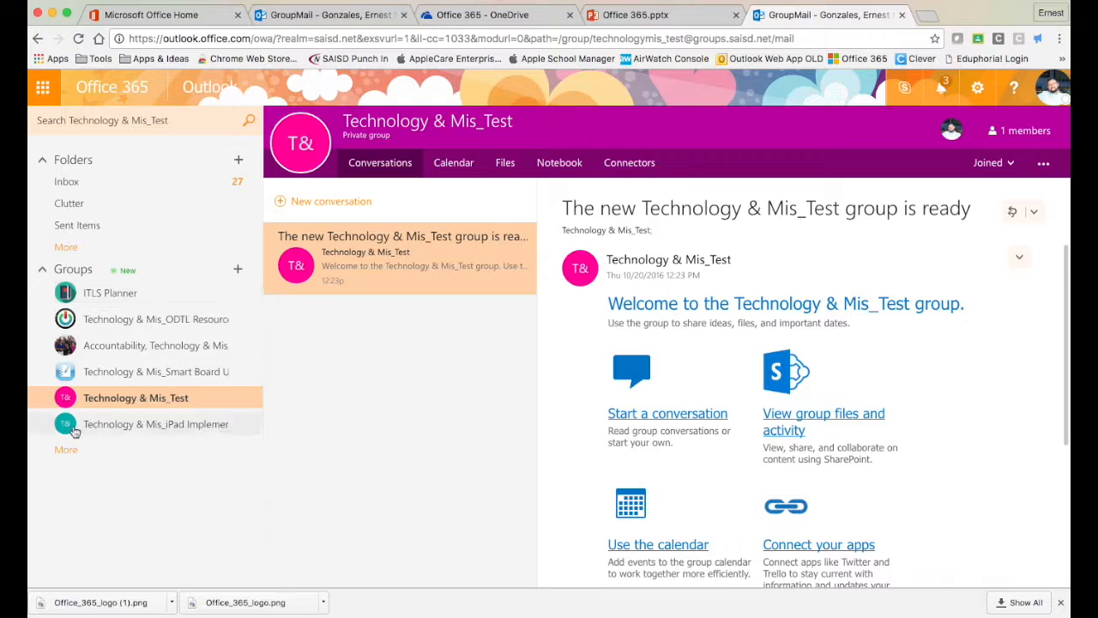
mouse_move(240, 398)
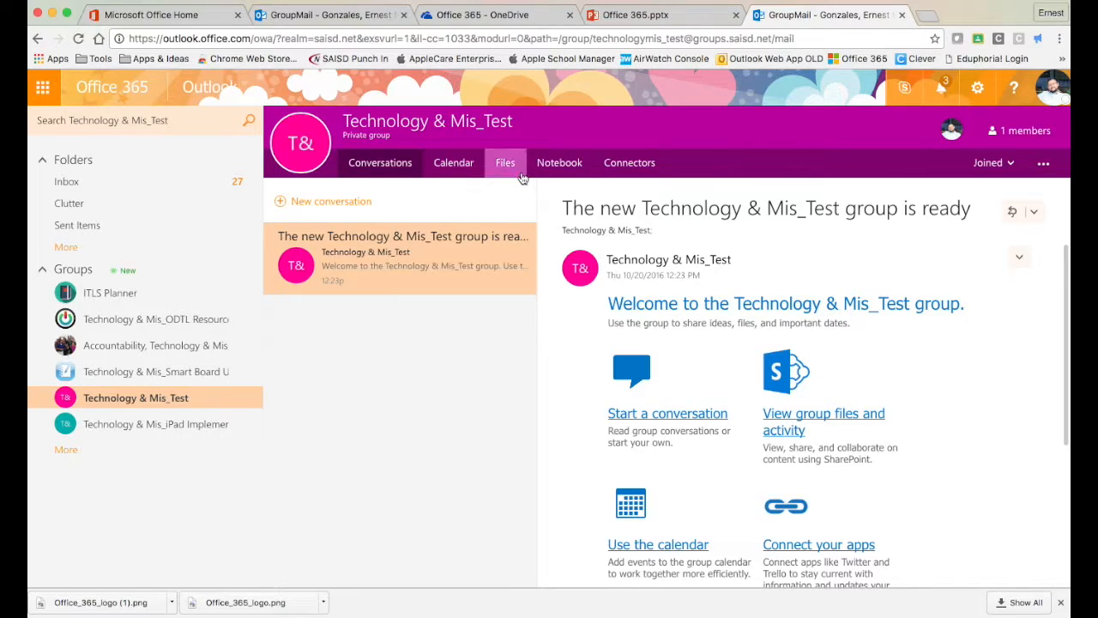
mouse_move(630, 161)
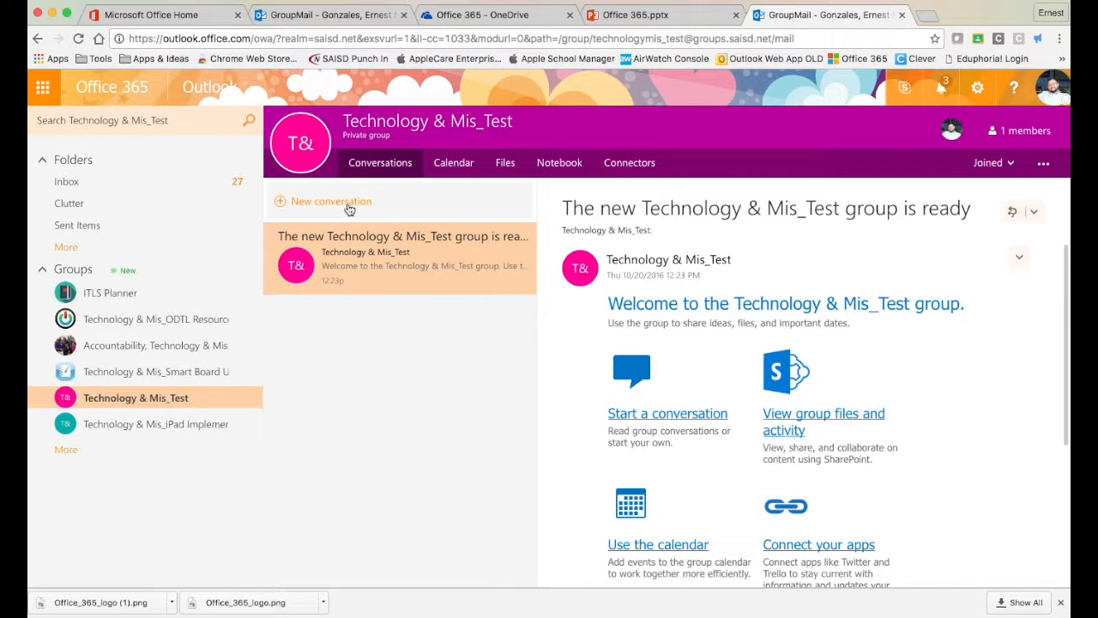
mouse_move(993, 161)
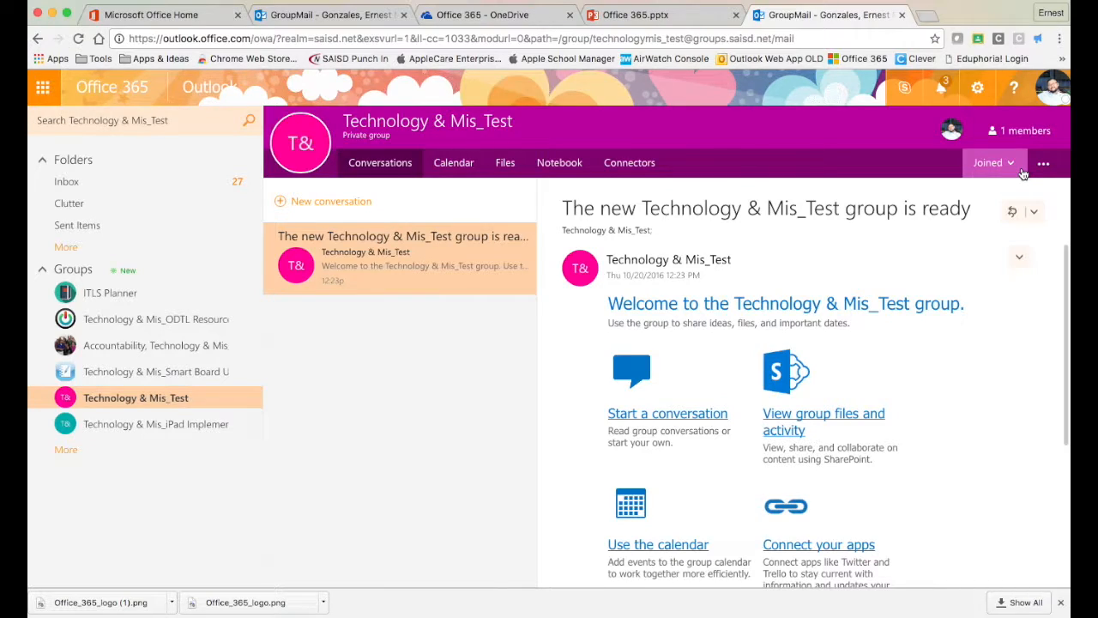
mouse_move(1043, 161)
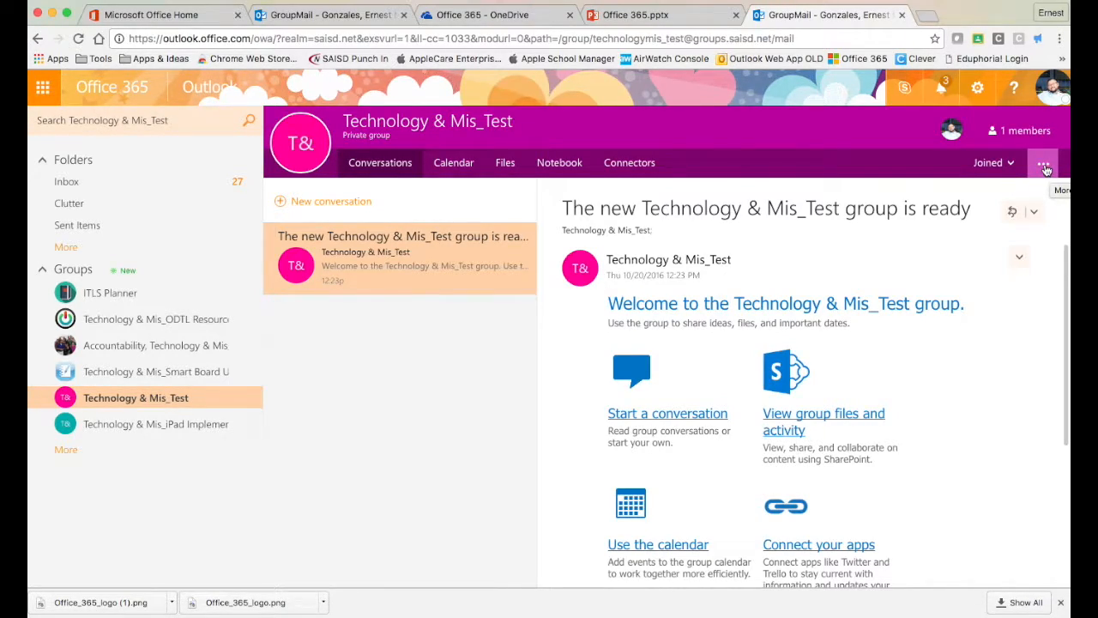
- Show the group's Members page via the header ... menu, listing Ernest as the only member
click(1044, 161)
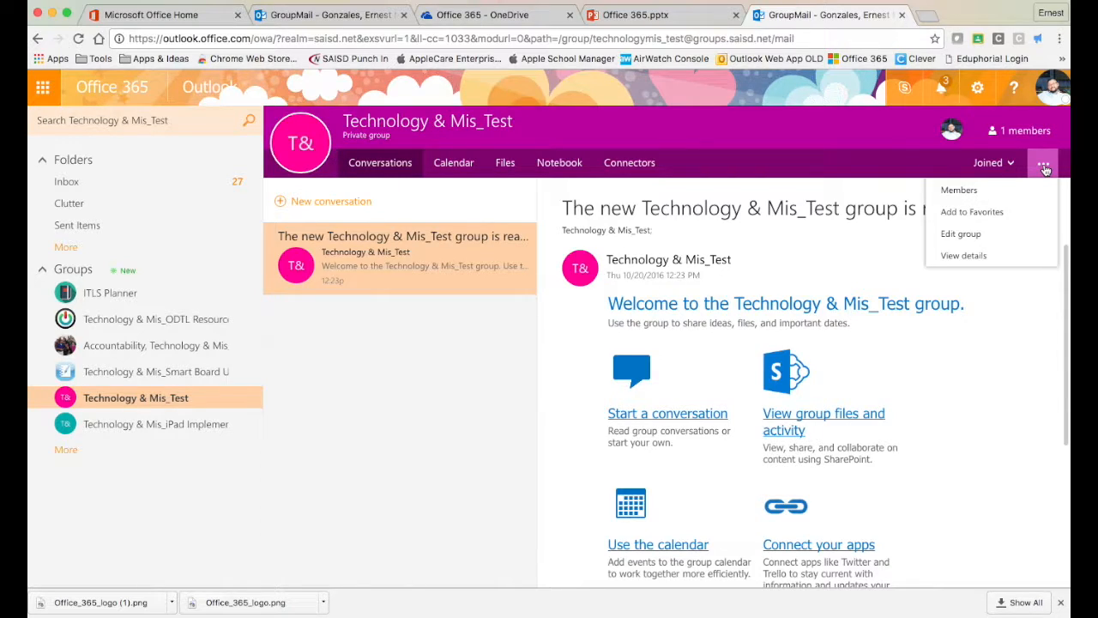
mouse_move(959, 188)
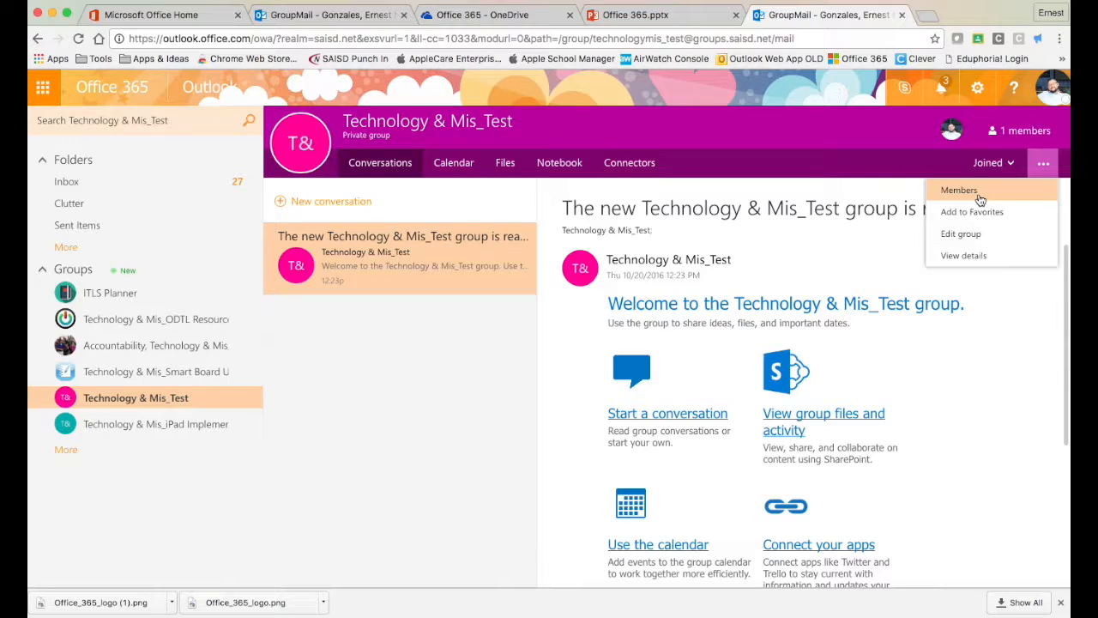
click(959, 189)
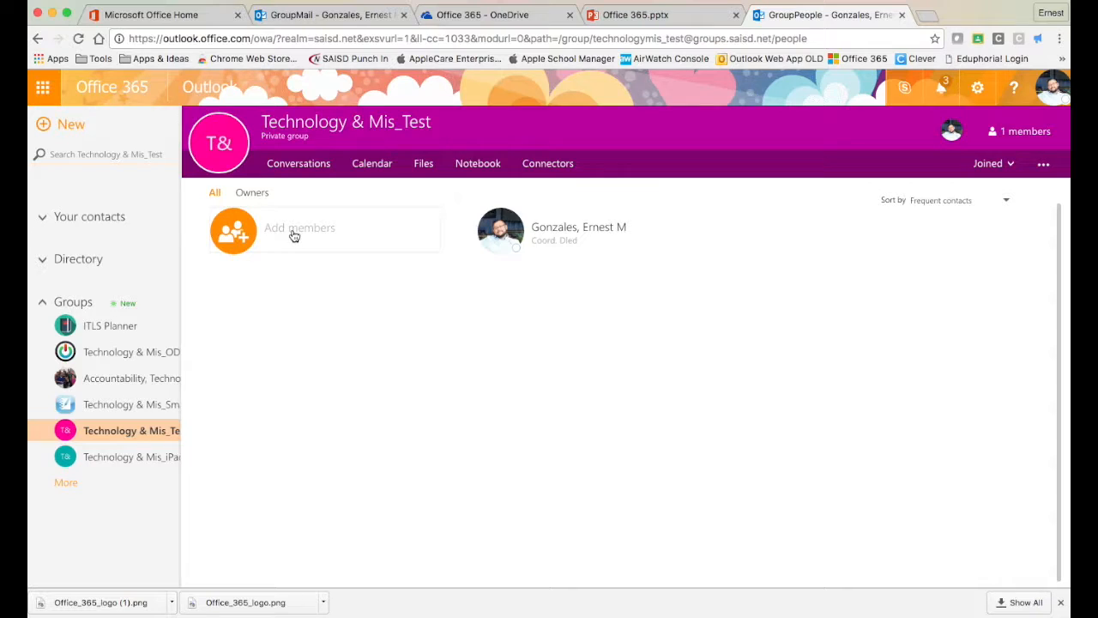
mouse_move(299, 233)
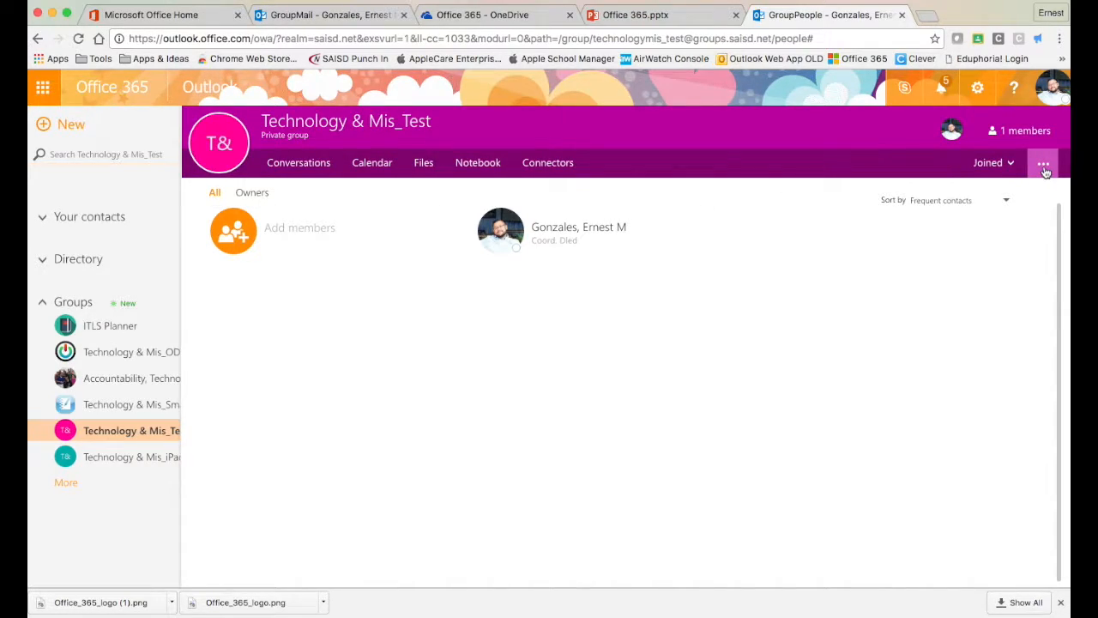
click(1044, 162)
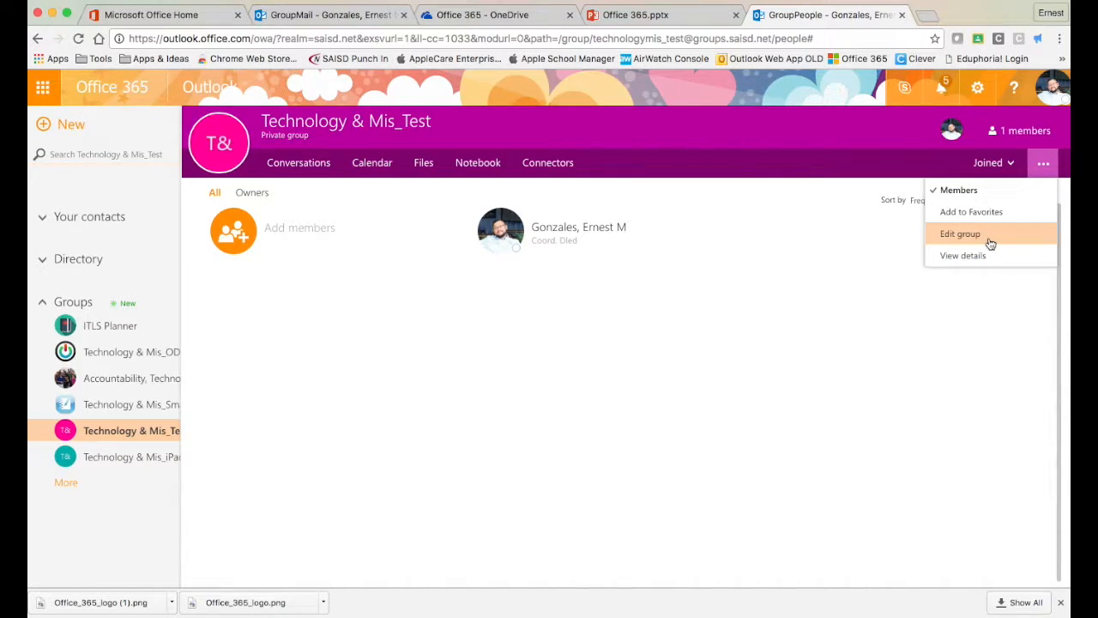
click(959, 234)
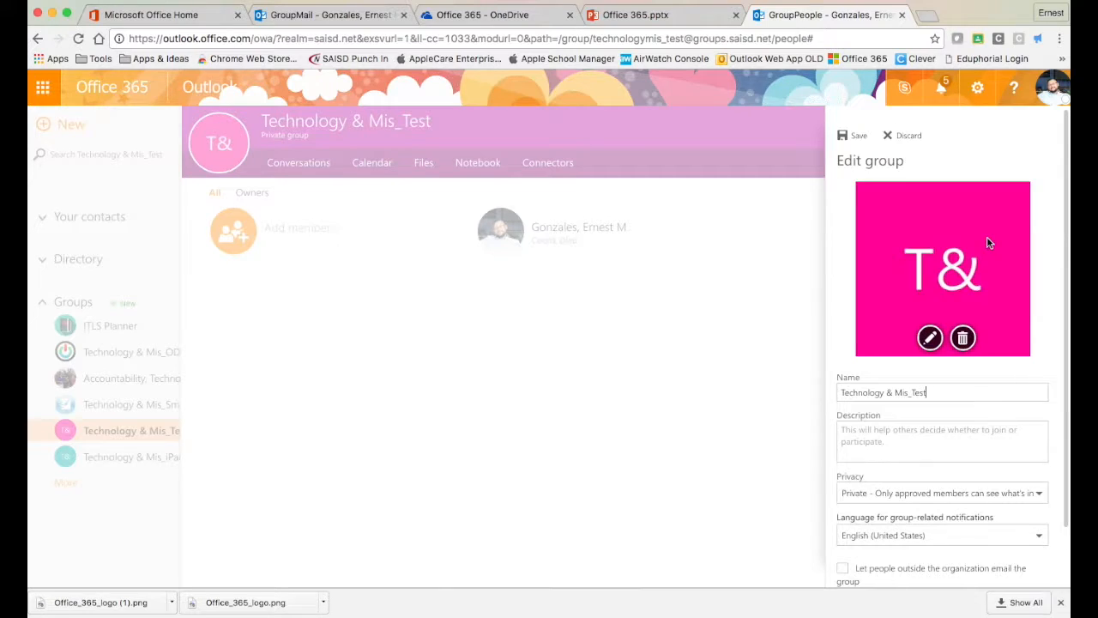
mouse_move(930, 336)
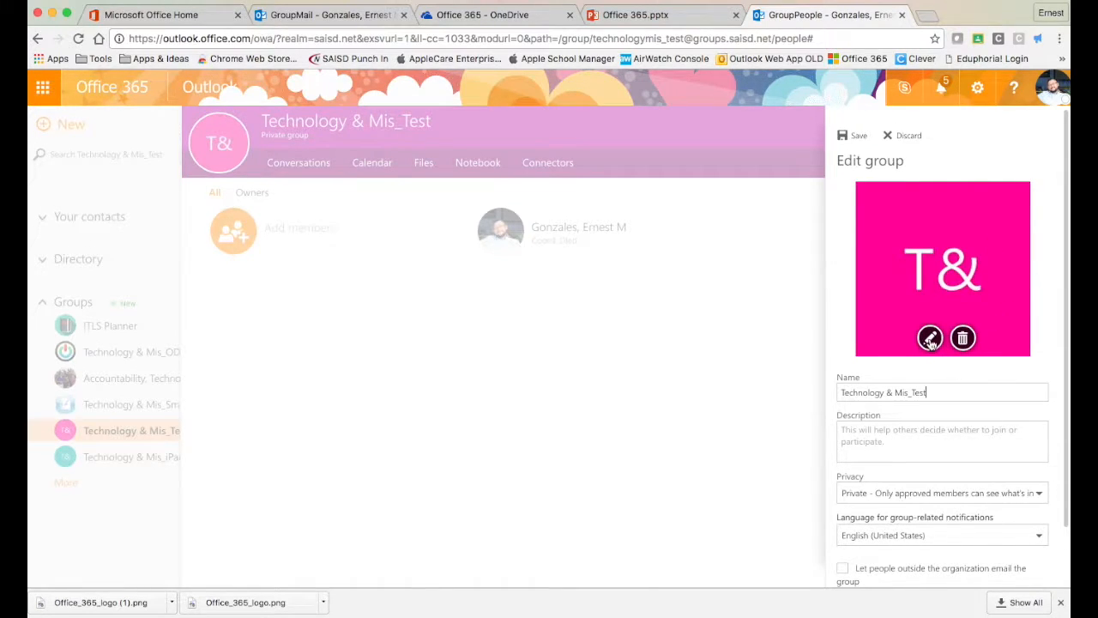
mouse_move(970, 252)
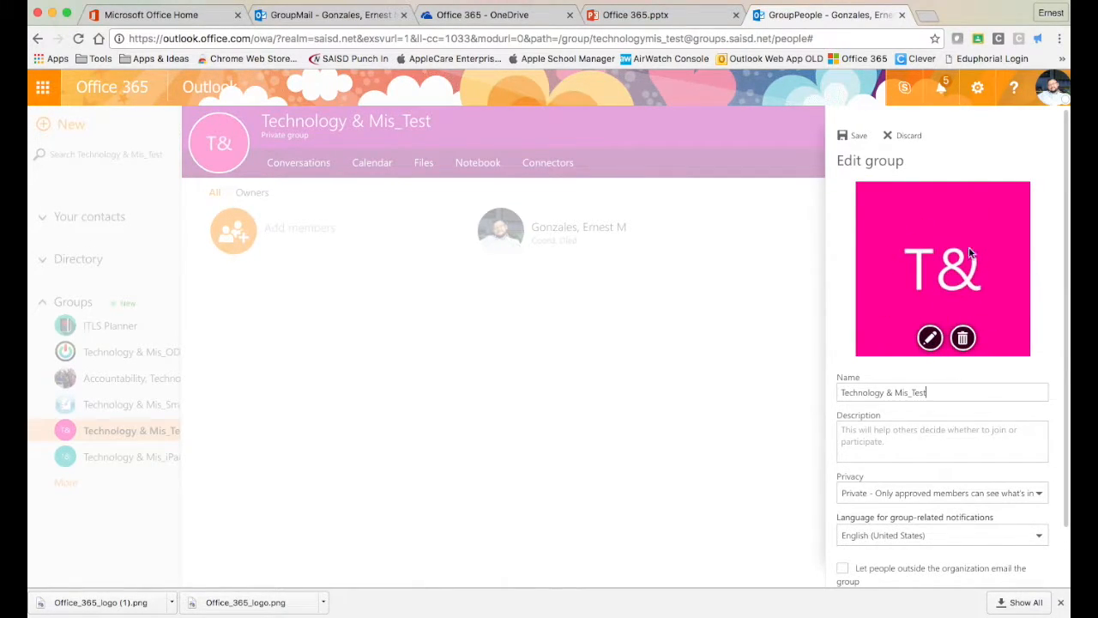
mouse_move(974, 275)
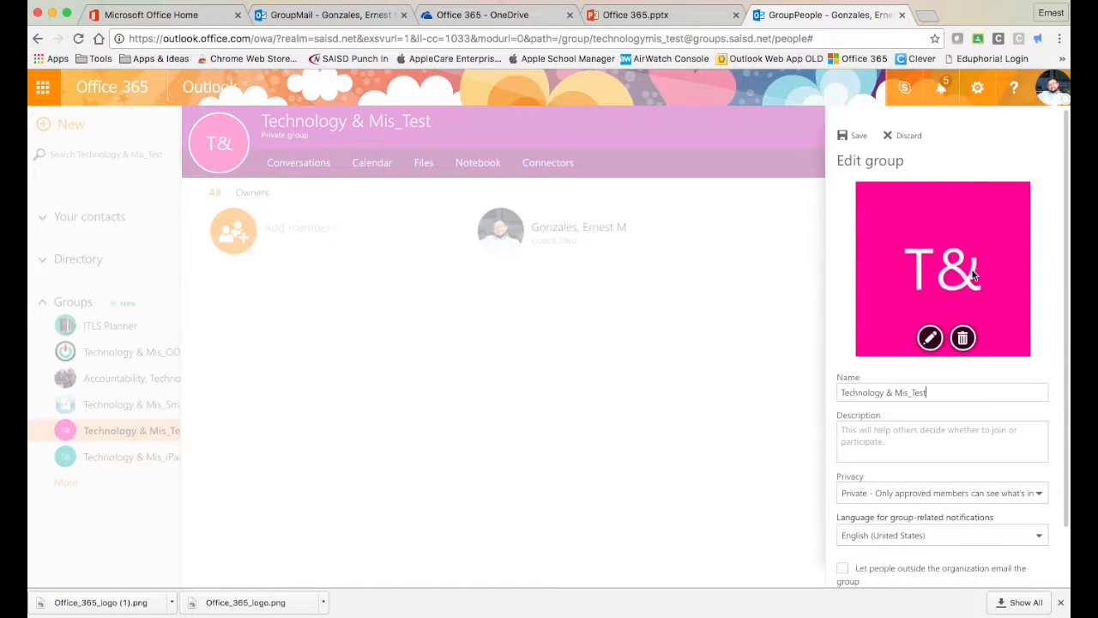
mouse_move(292, 396)
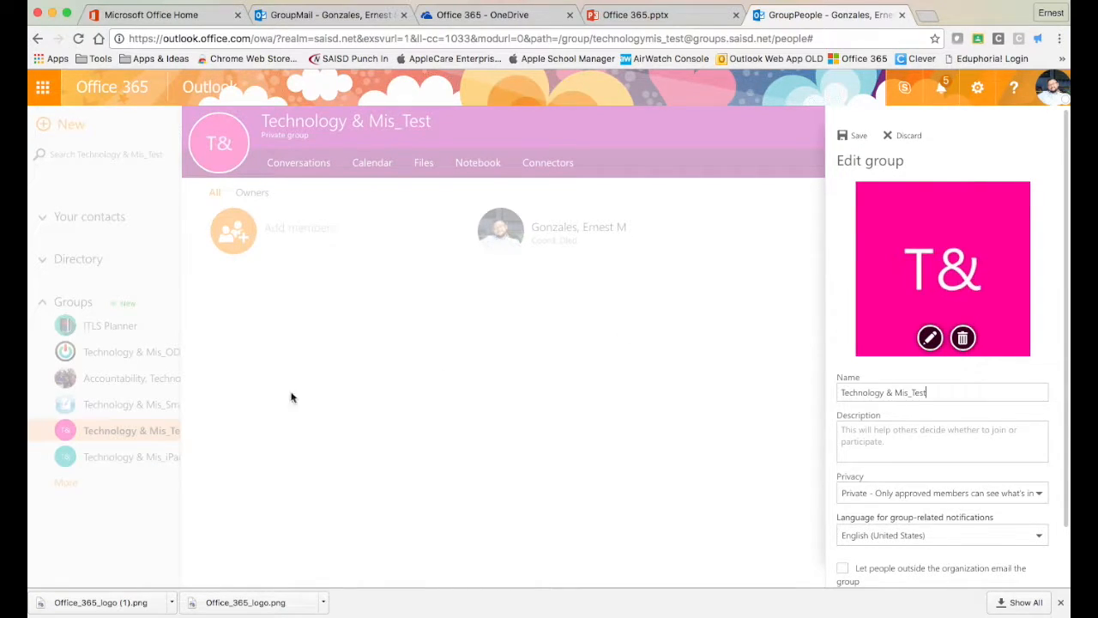
mouse_move(104, 350)
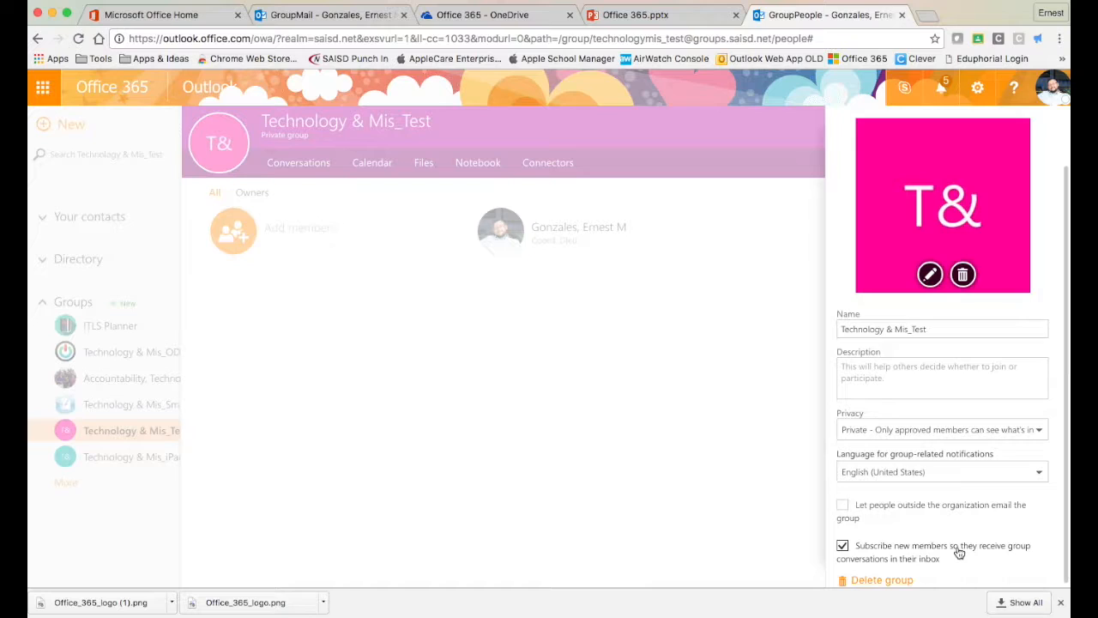
mouse_move(861, 591)
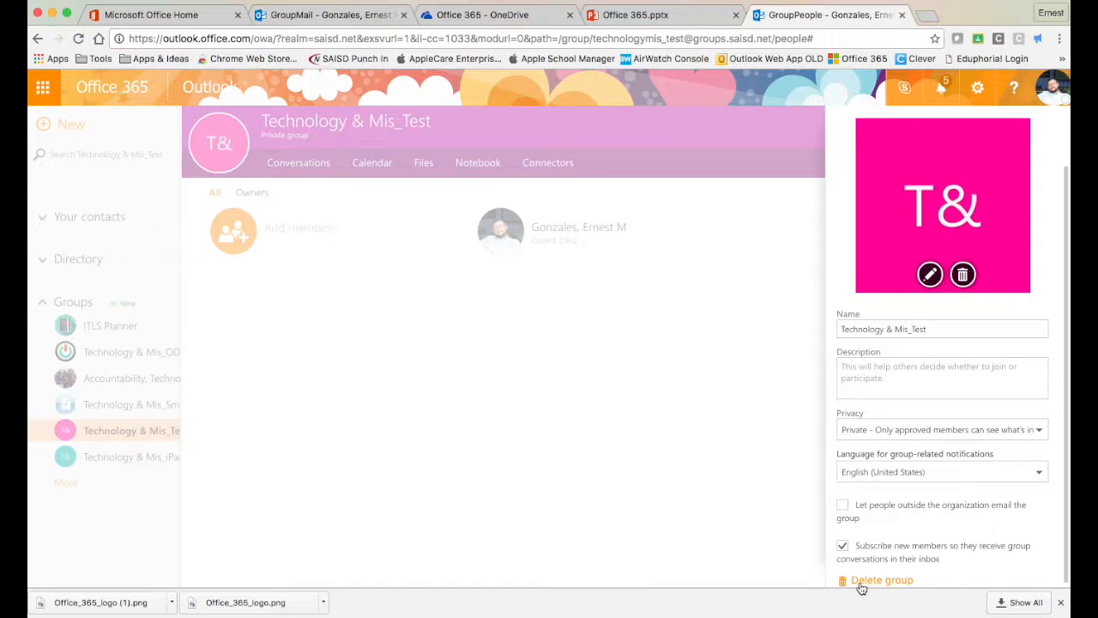
mouse_move(900, 586)
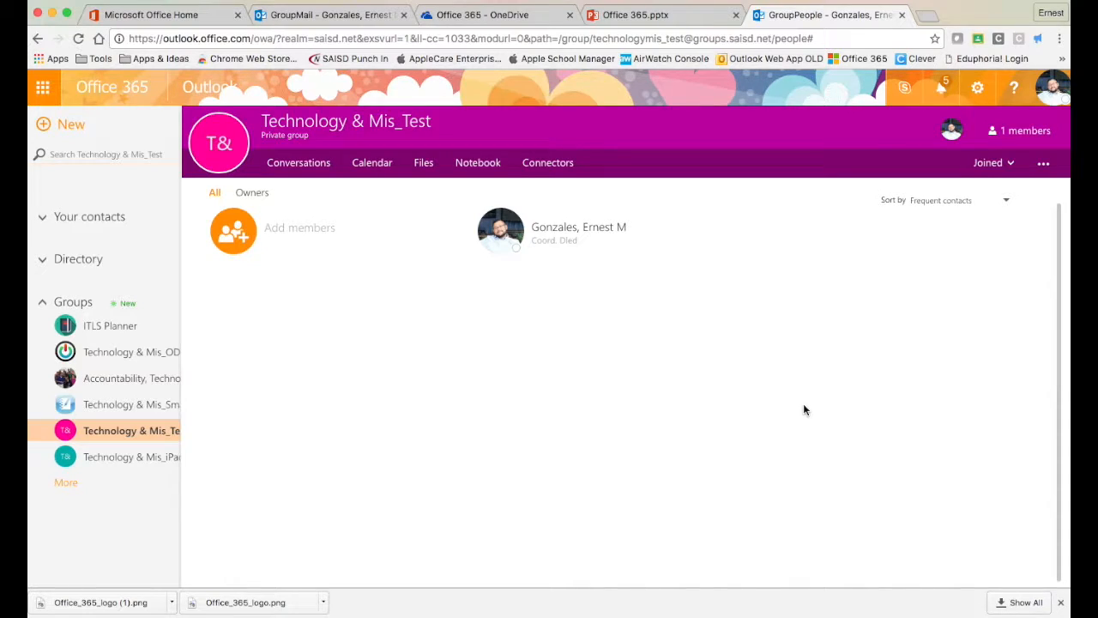
mouse_move(301, 237)
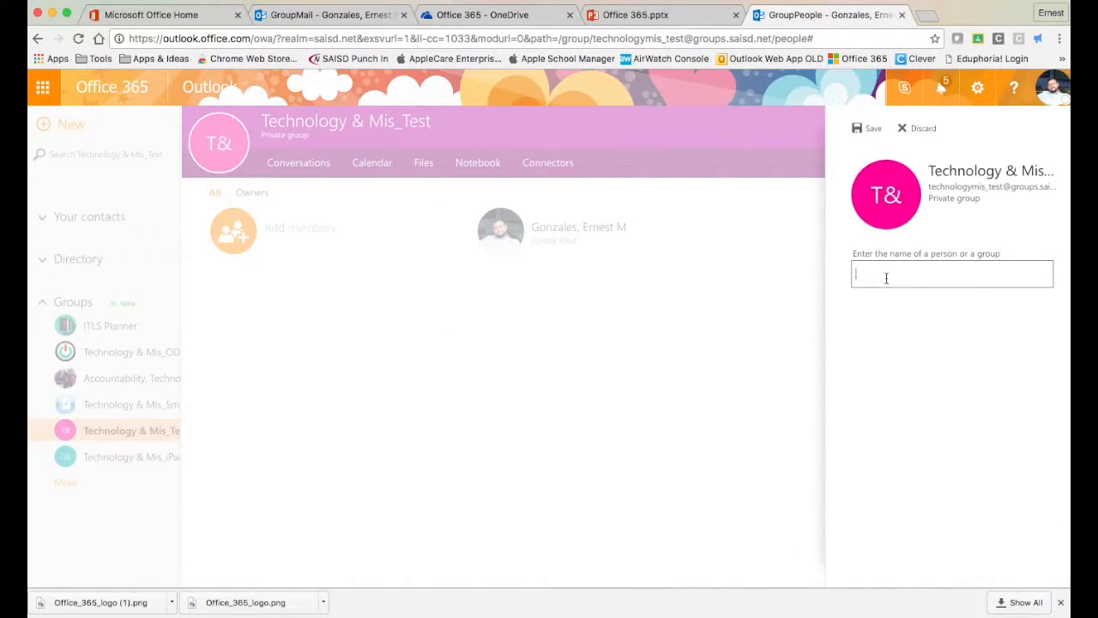
text(to)
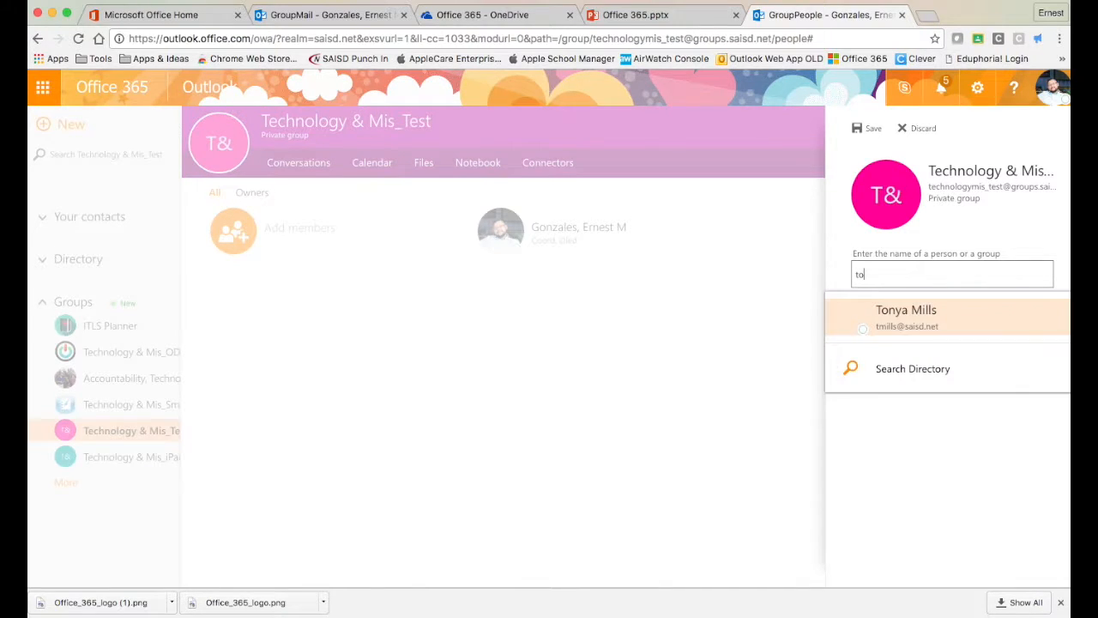
click(906, 315)
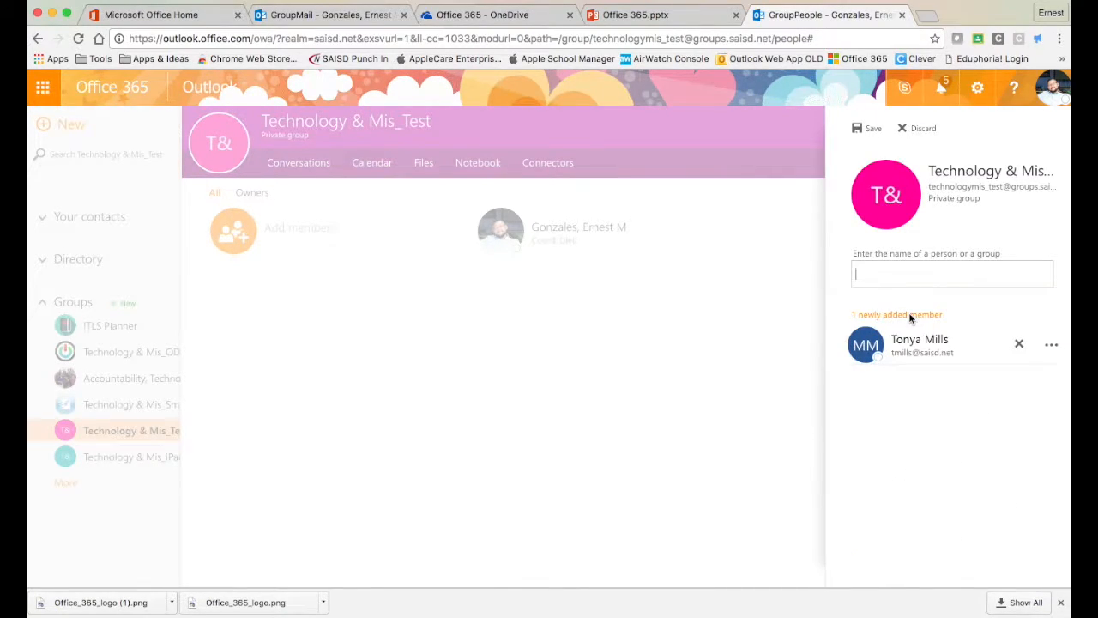
mouse_move(913, 355)
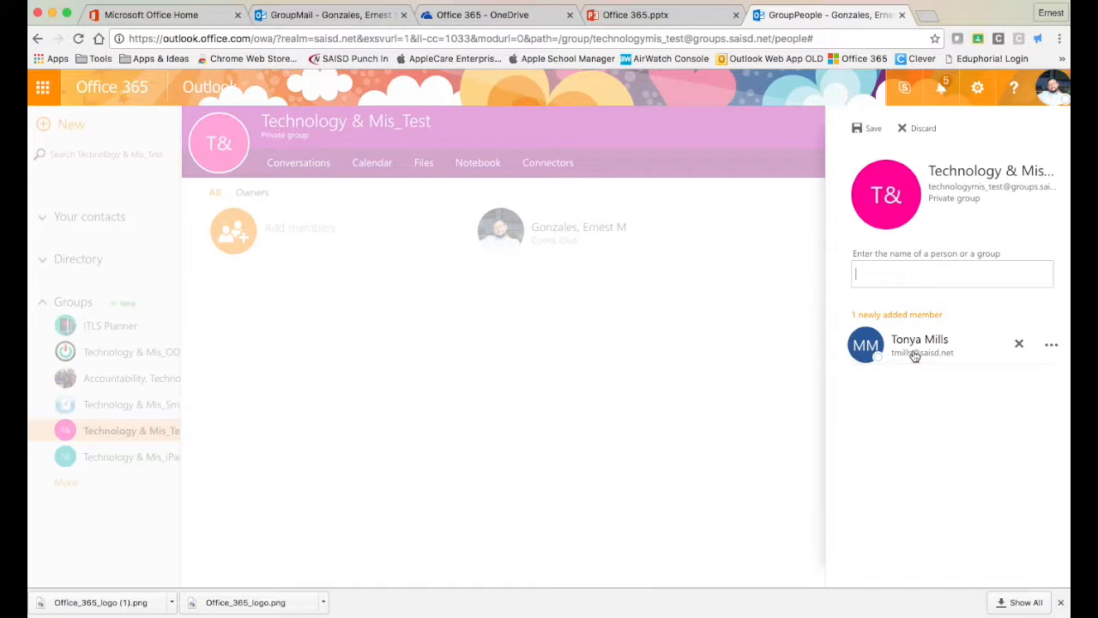
click(868, 127)
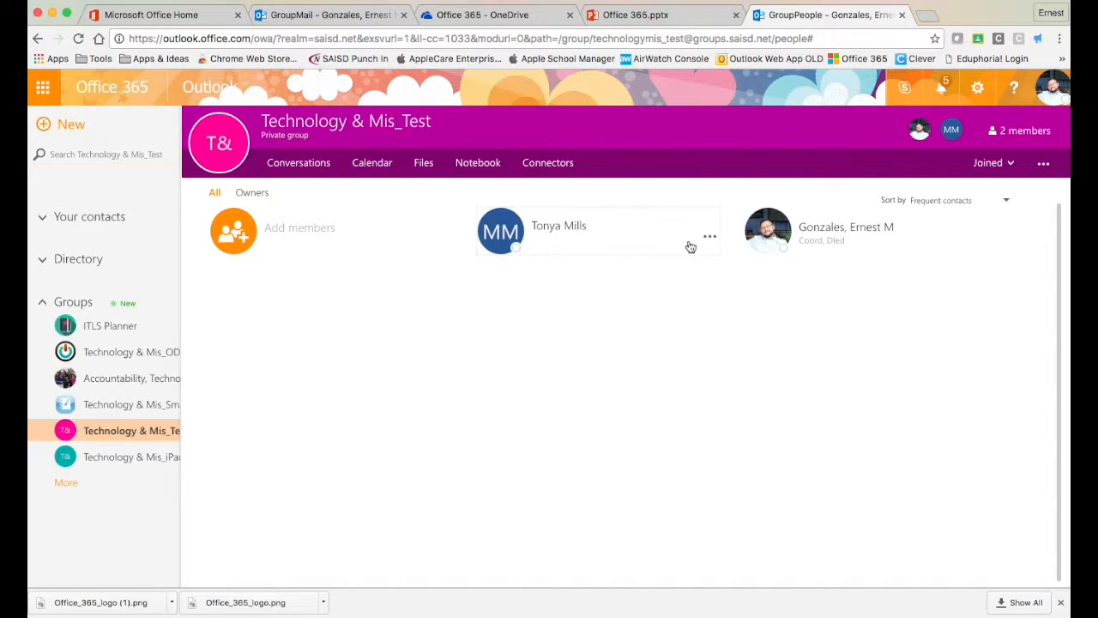
mouse_move(712, 241)
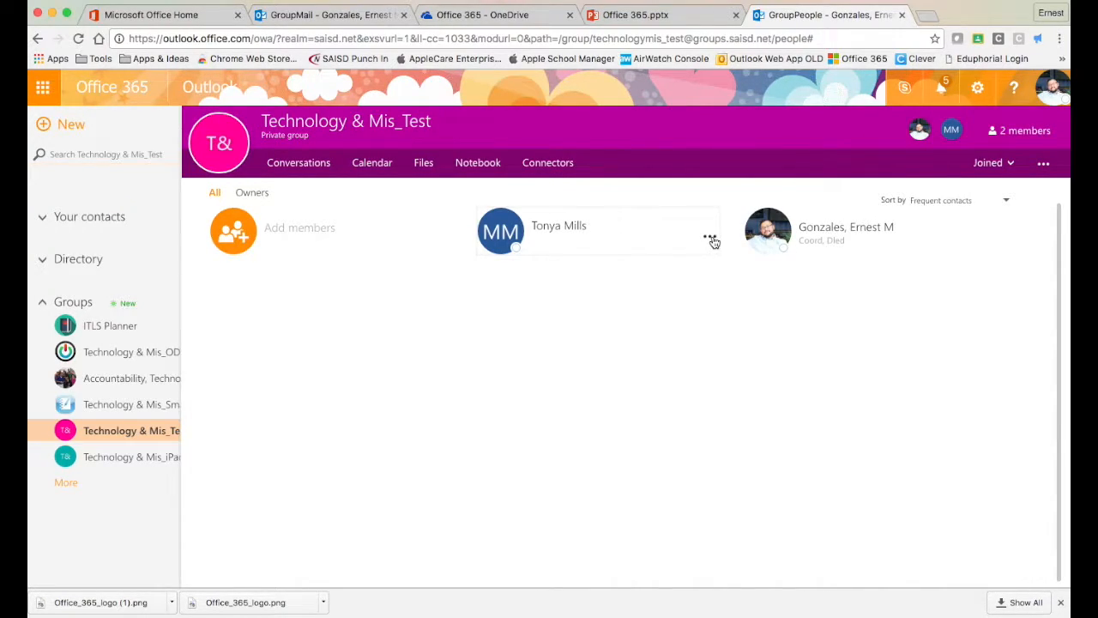
click(707, 239)
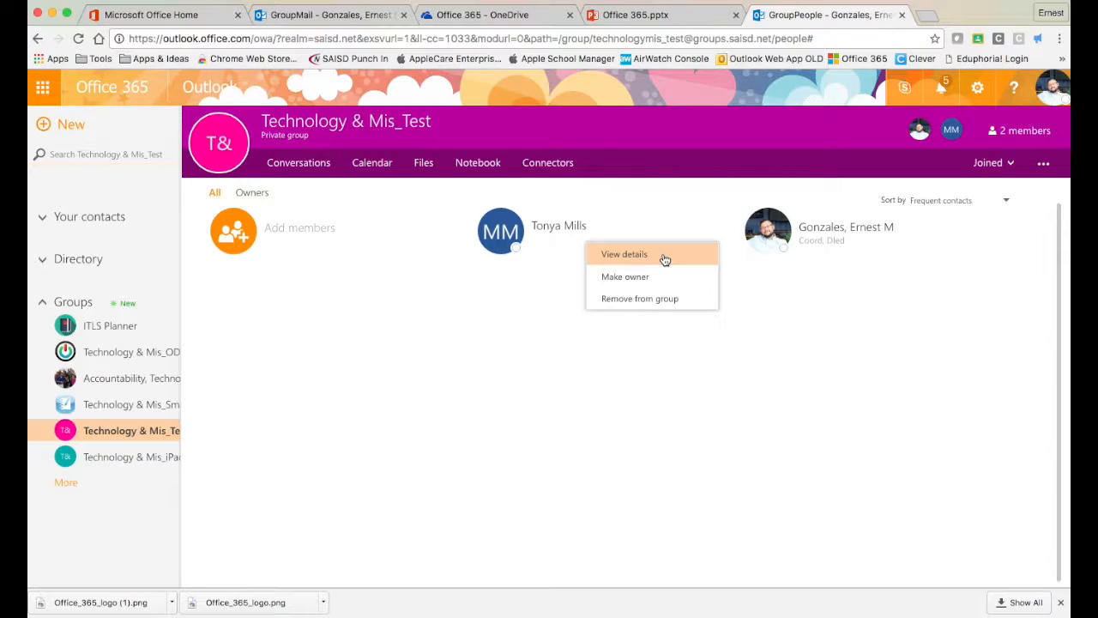
mouse_move(638, 281)
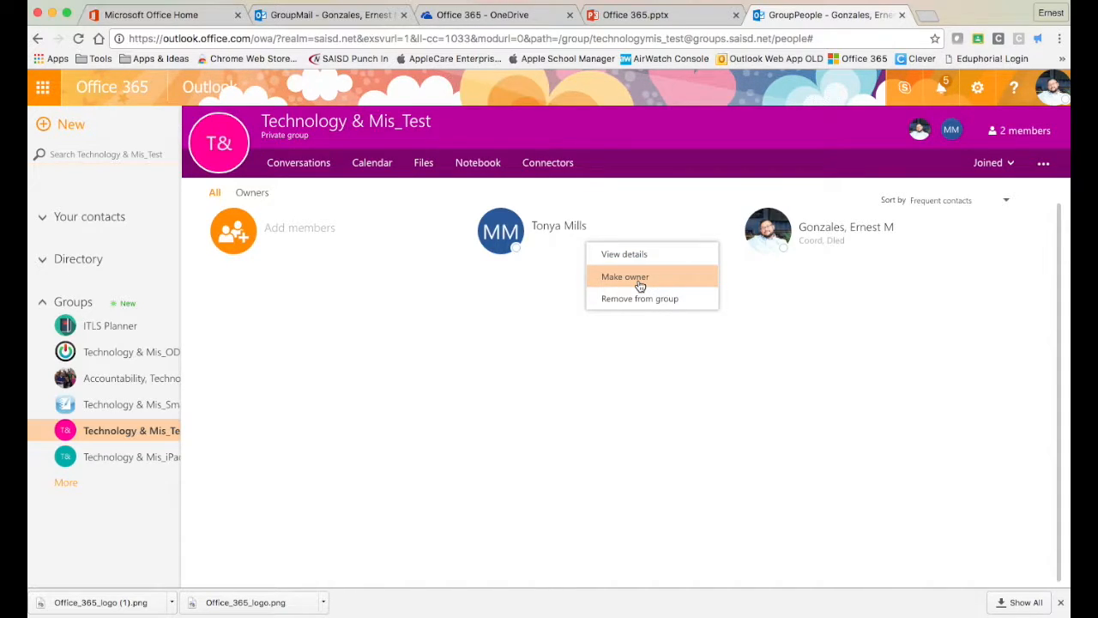